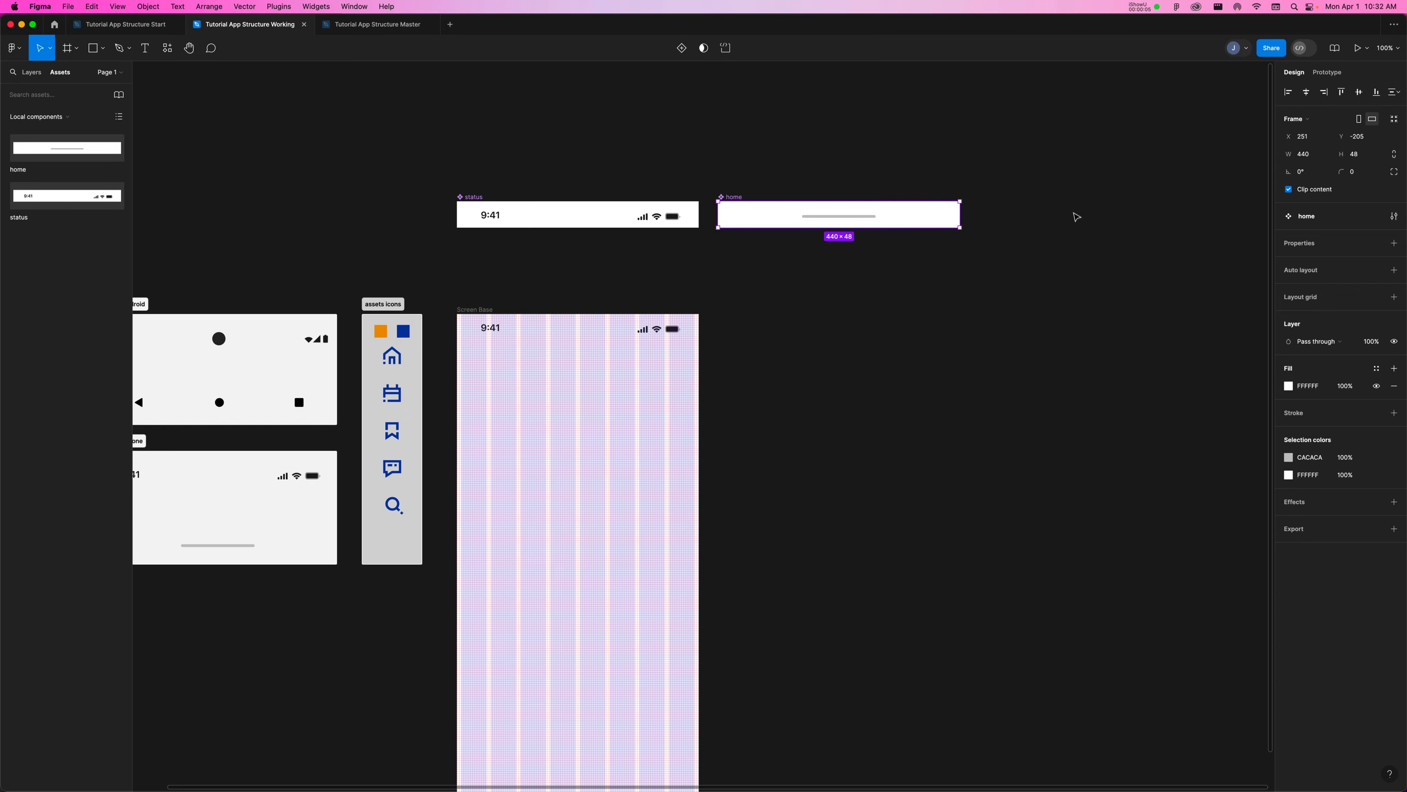
{"action": "mouse_move", "coordinate": [763, 251]}
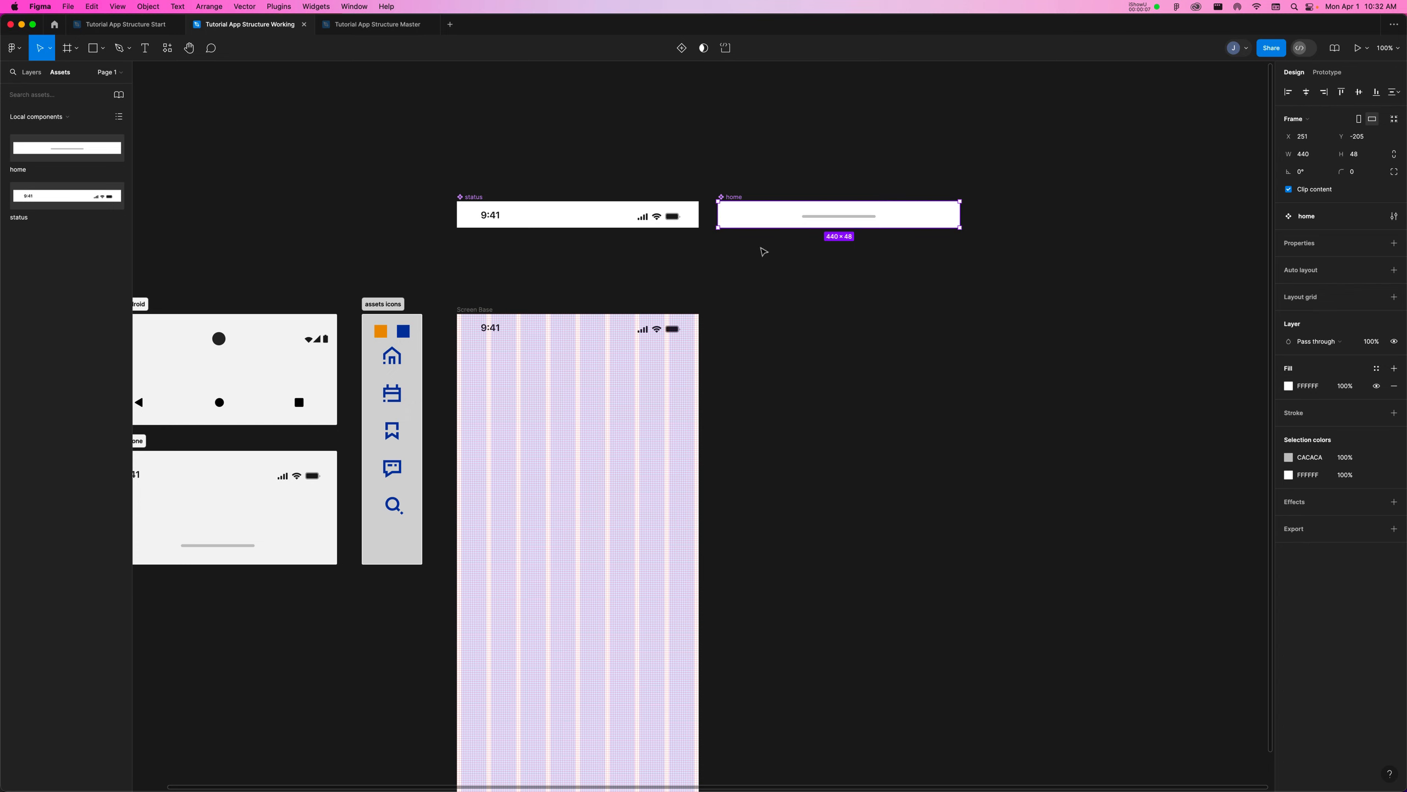
{"action": "mouse_move", "coordinate": [733, 188]}
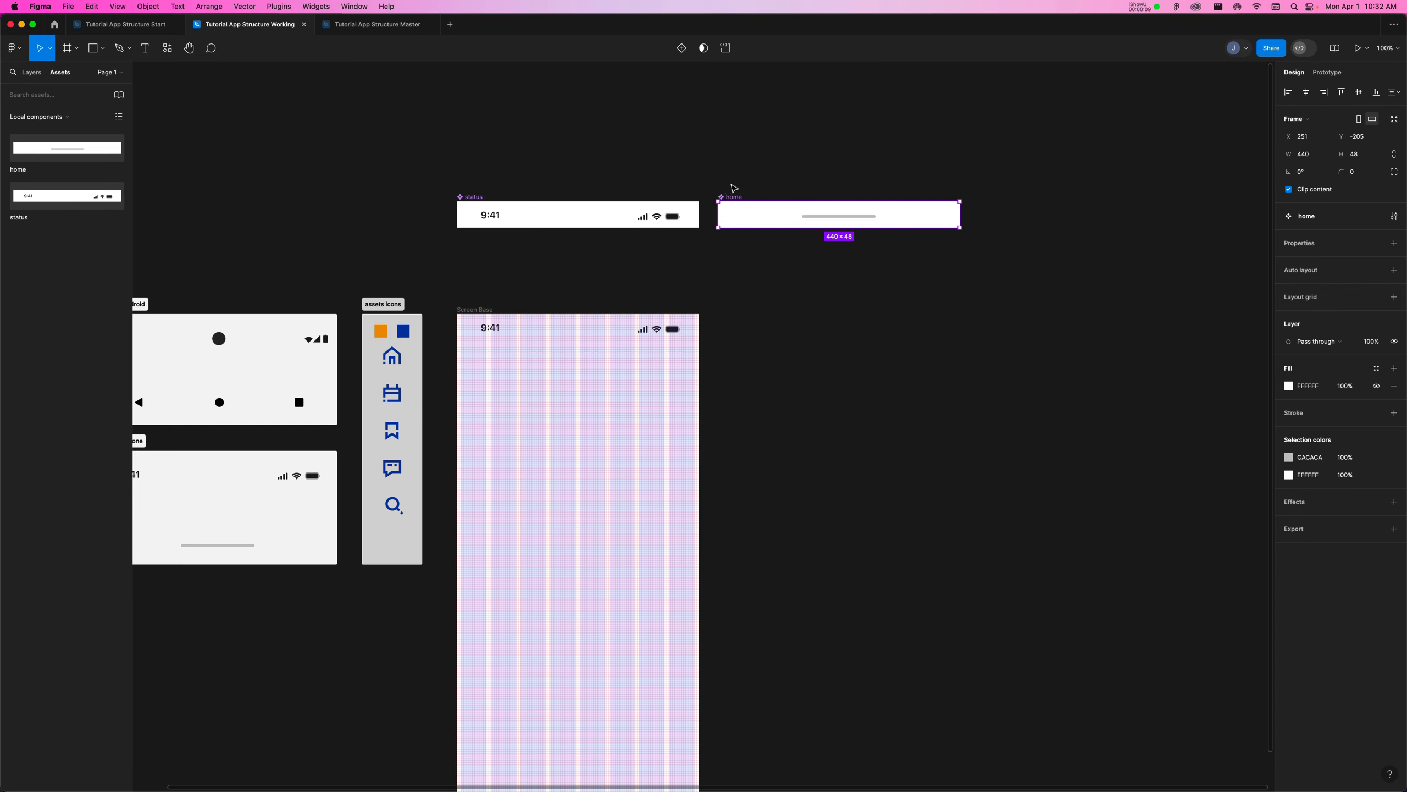
{"action": "mouse_move", "coordinate": [910, 212]}
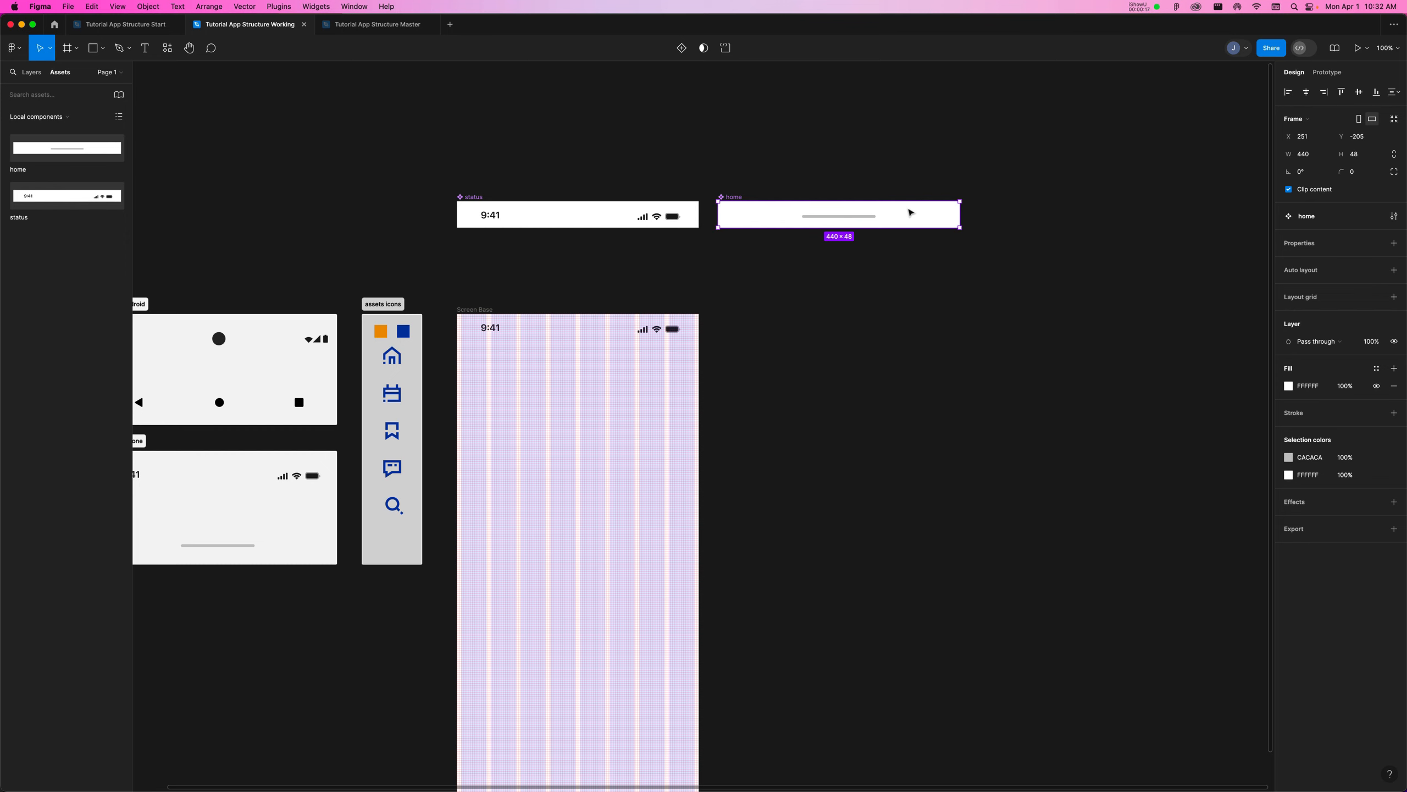
Drag the status bar component upward so it sits above the home indicator component.
{"action": "left_click", "coordinate": [578, 214]}
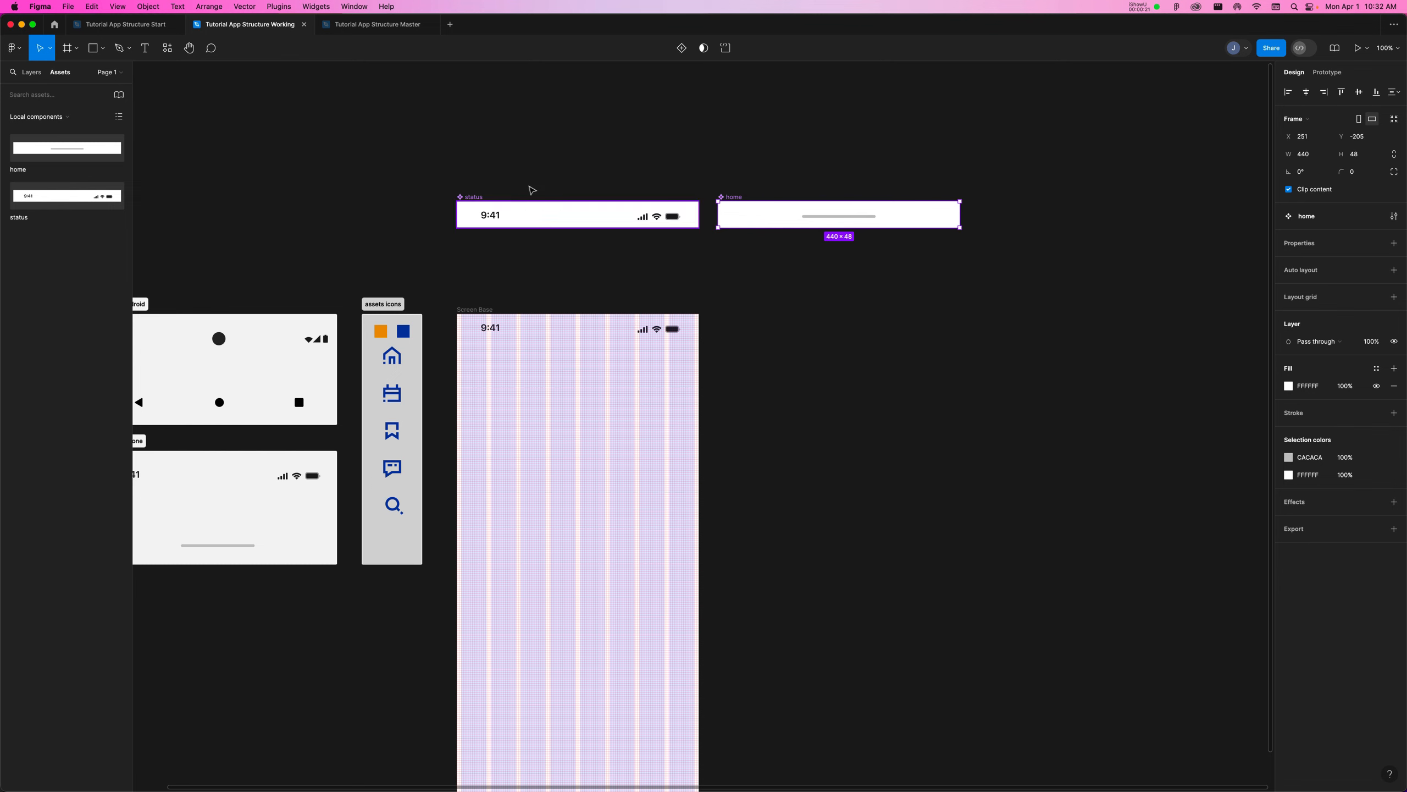
{"action": "left_click", "coordinate": [580, 214]}
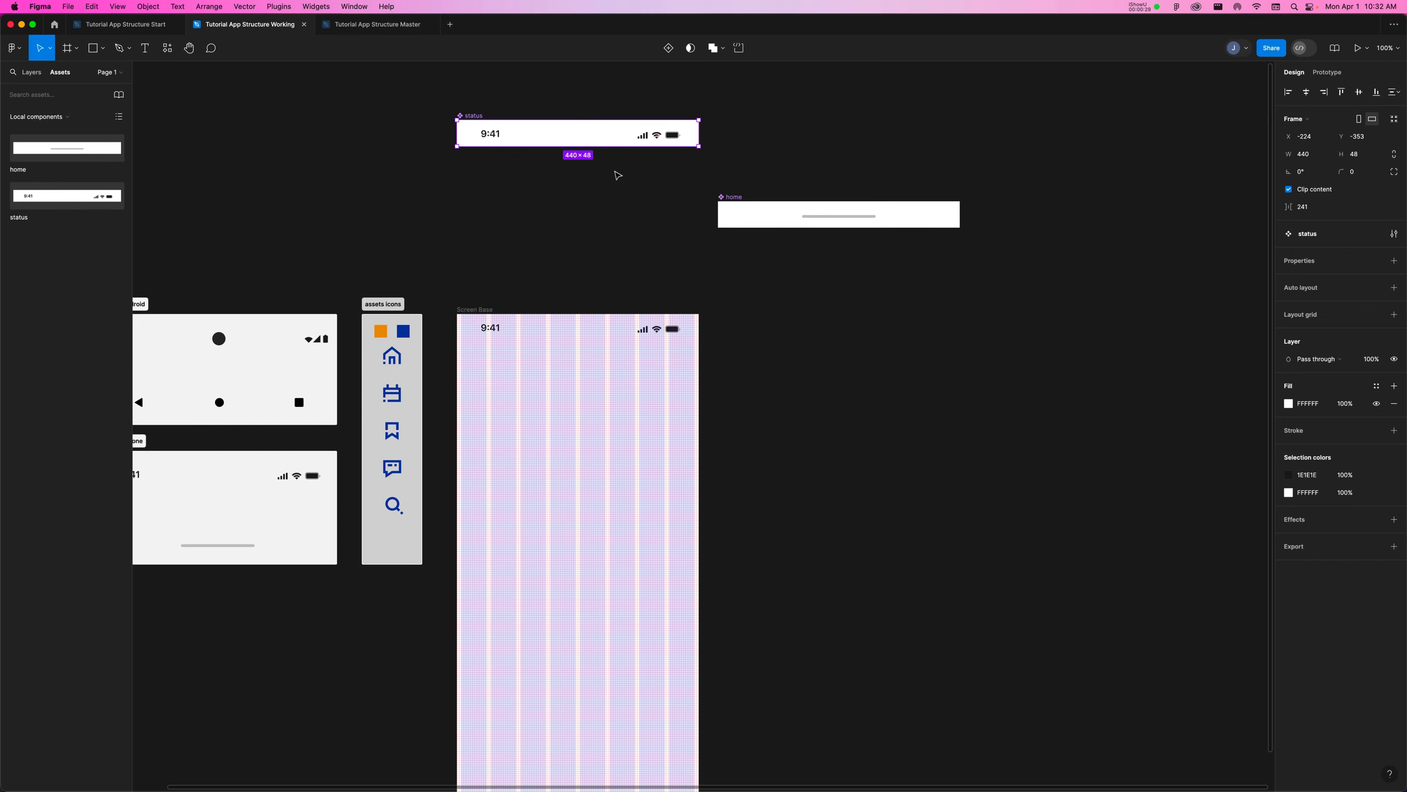
{"action": "mouse_move", "coordinate": [439, 97]}
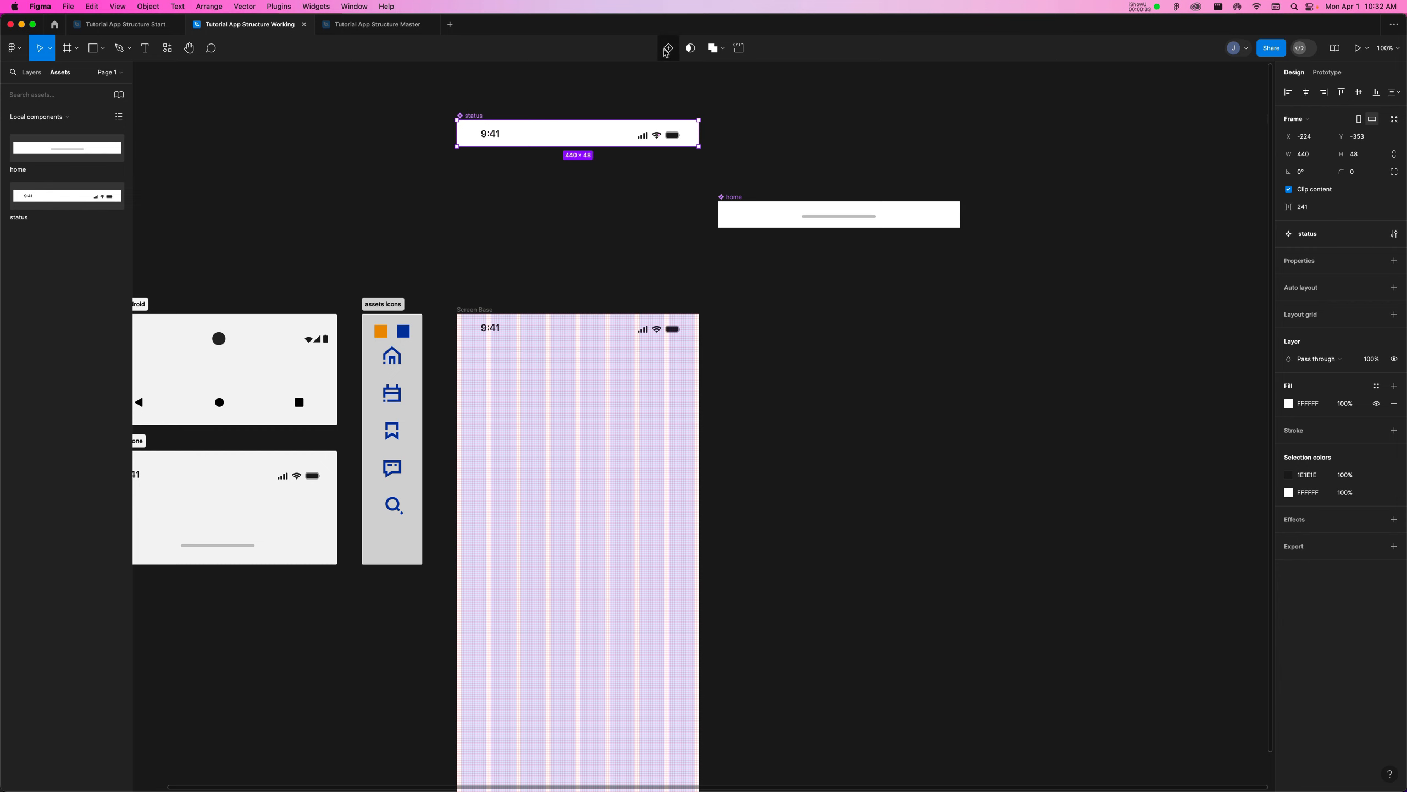
{"action": "mouse_move", "coordinate": [668, 47]}
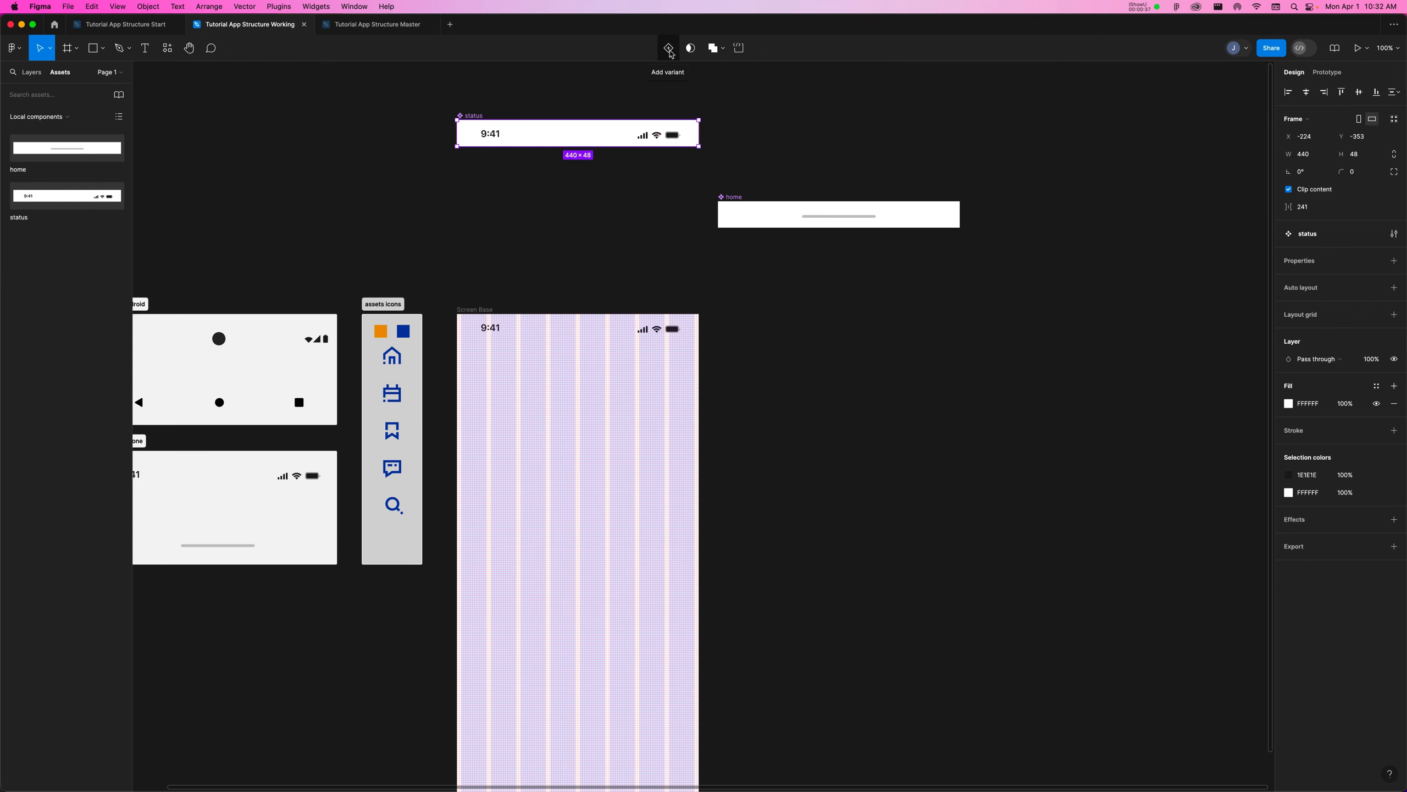
Add a second variant so the status bar becomes a two-variant component set.
{"action": "left_click", "coordinate": [667, 48]}
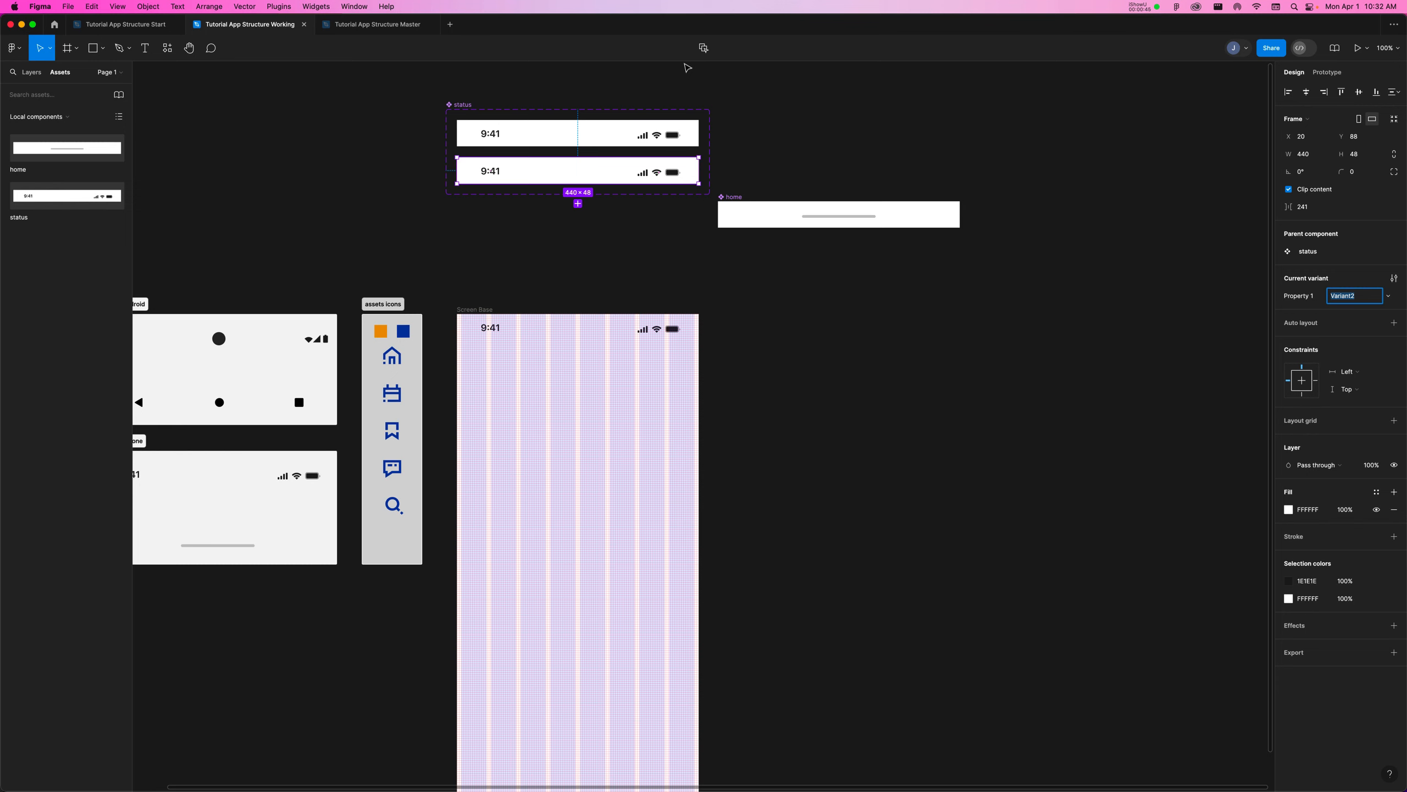
{"action": "mouse_move", "coordinate": [689, 114]}
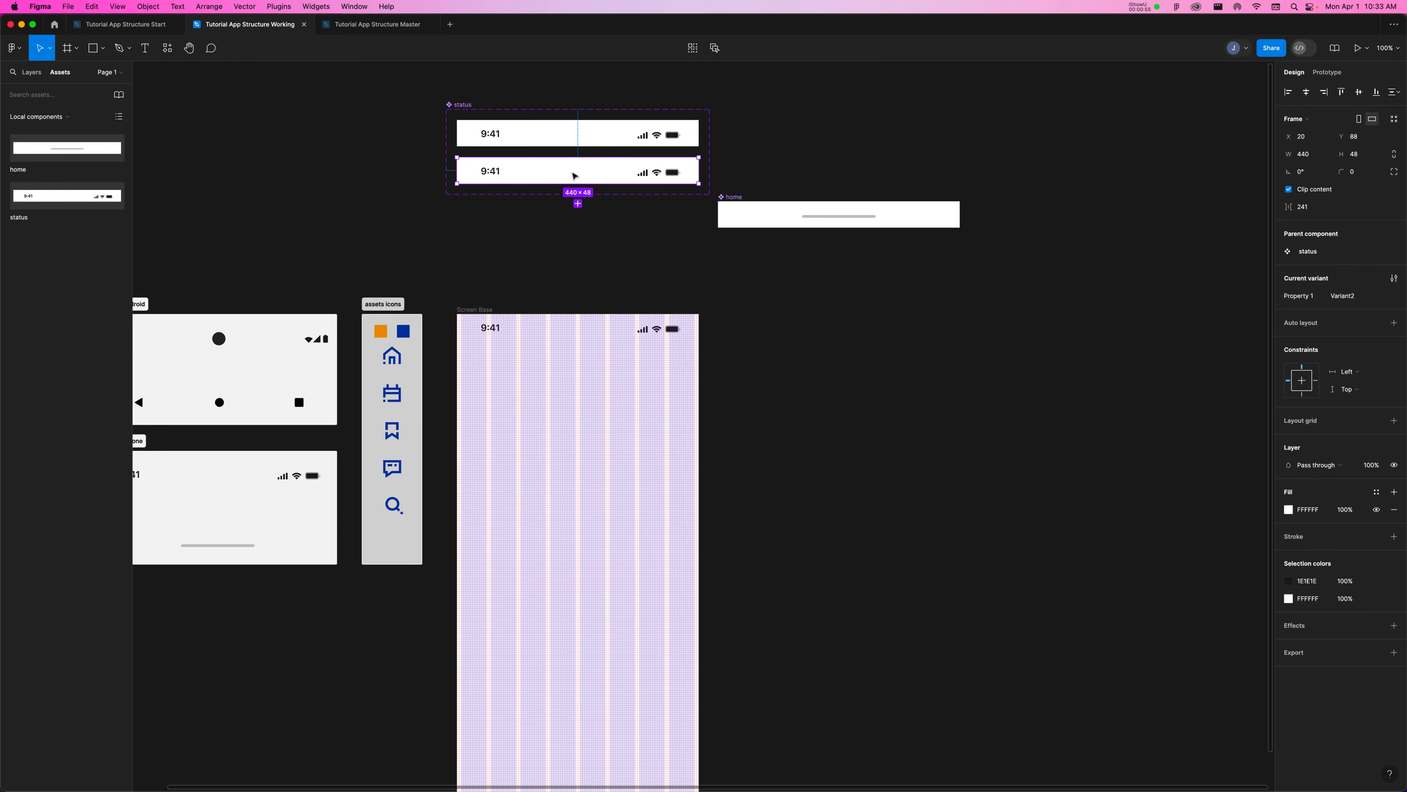
{"action": "mouse_move", "coordinate": [40, 75]}
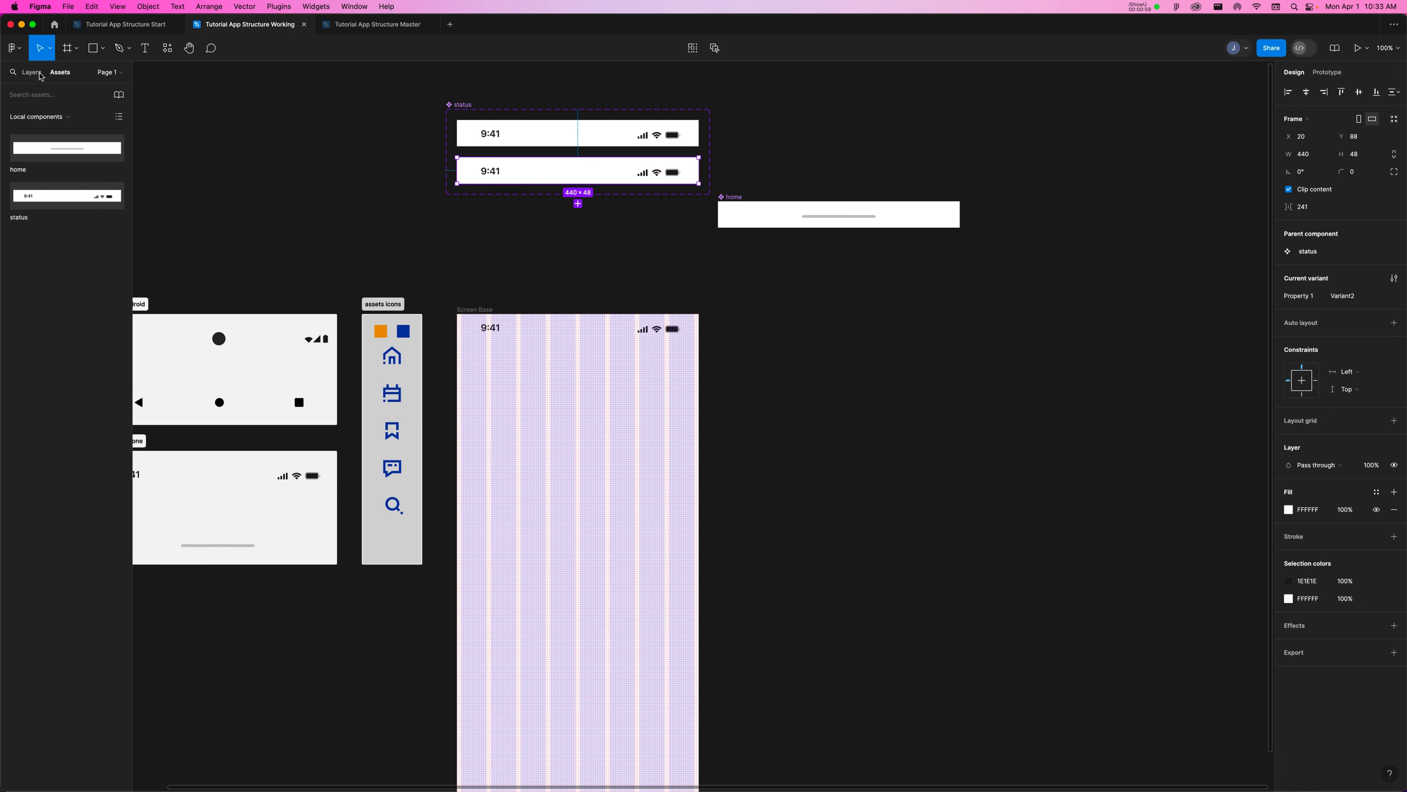
Rename the variant property to Mode with its first value Light in the Design panel.
{"action": "left_click", "coordinate": [30, 72]}
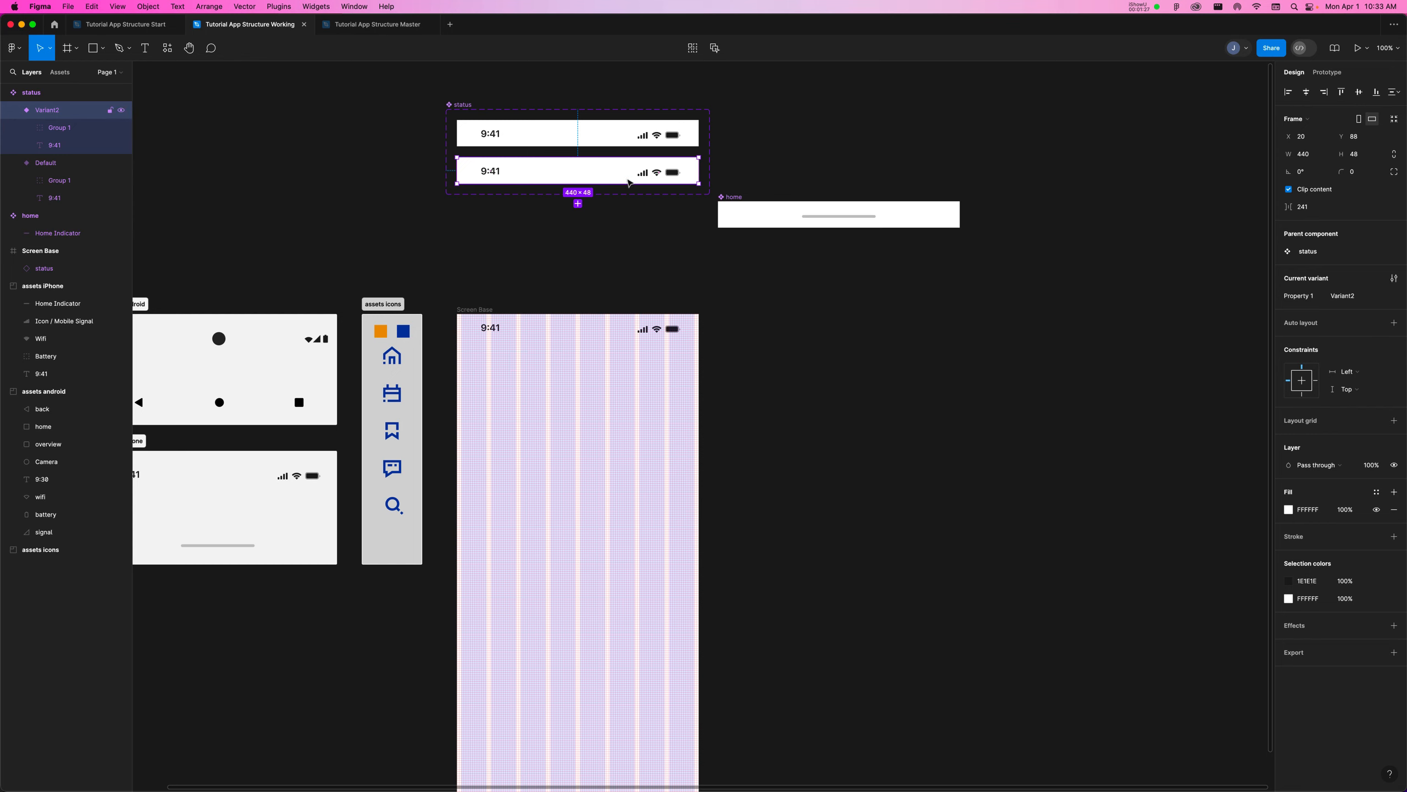
{"action": "mouse_move", "coordinate": [501, 96]}
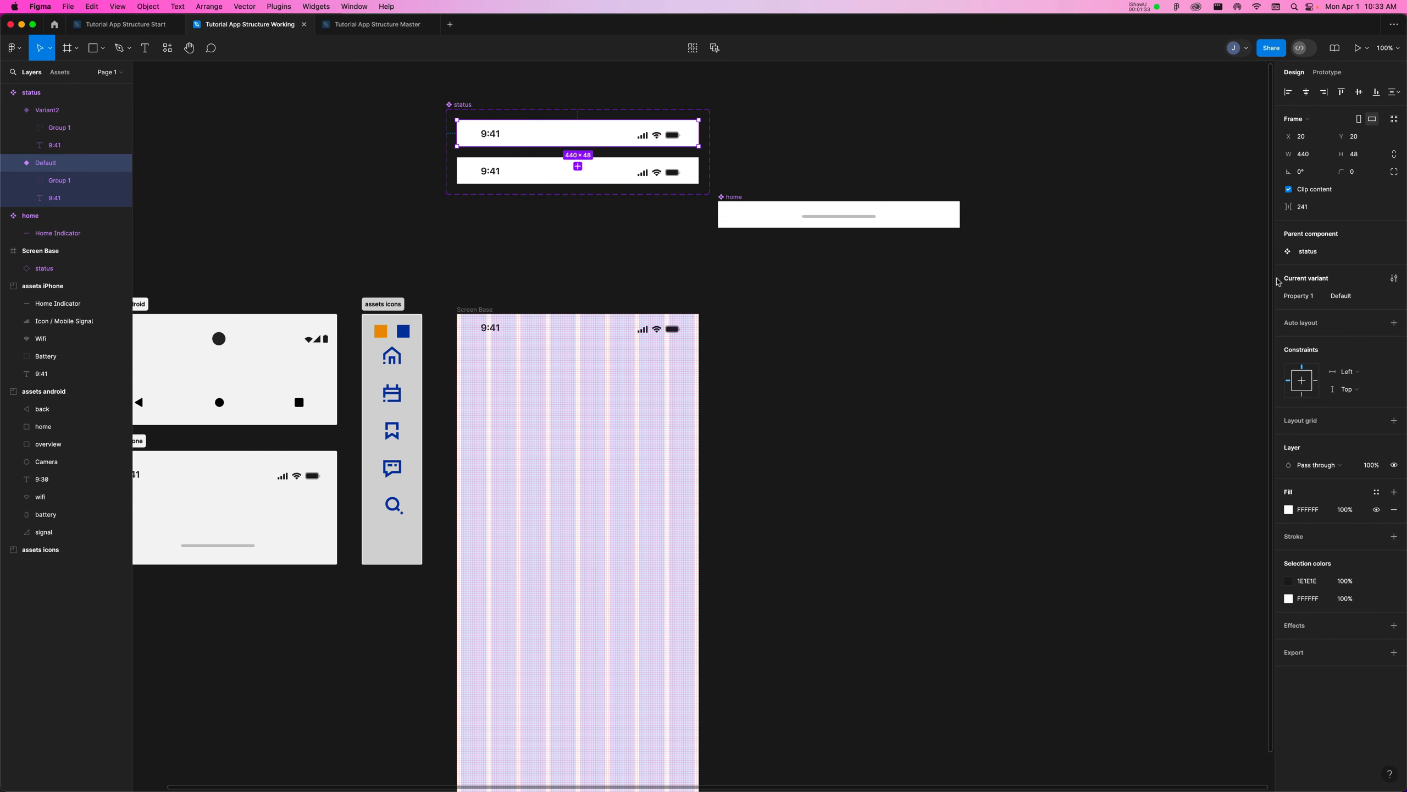
{"action": "left_click", "coordinate": [1351, 296]}
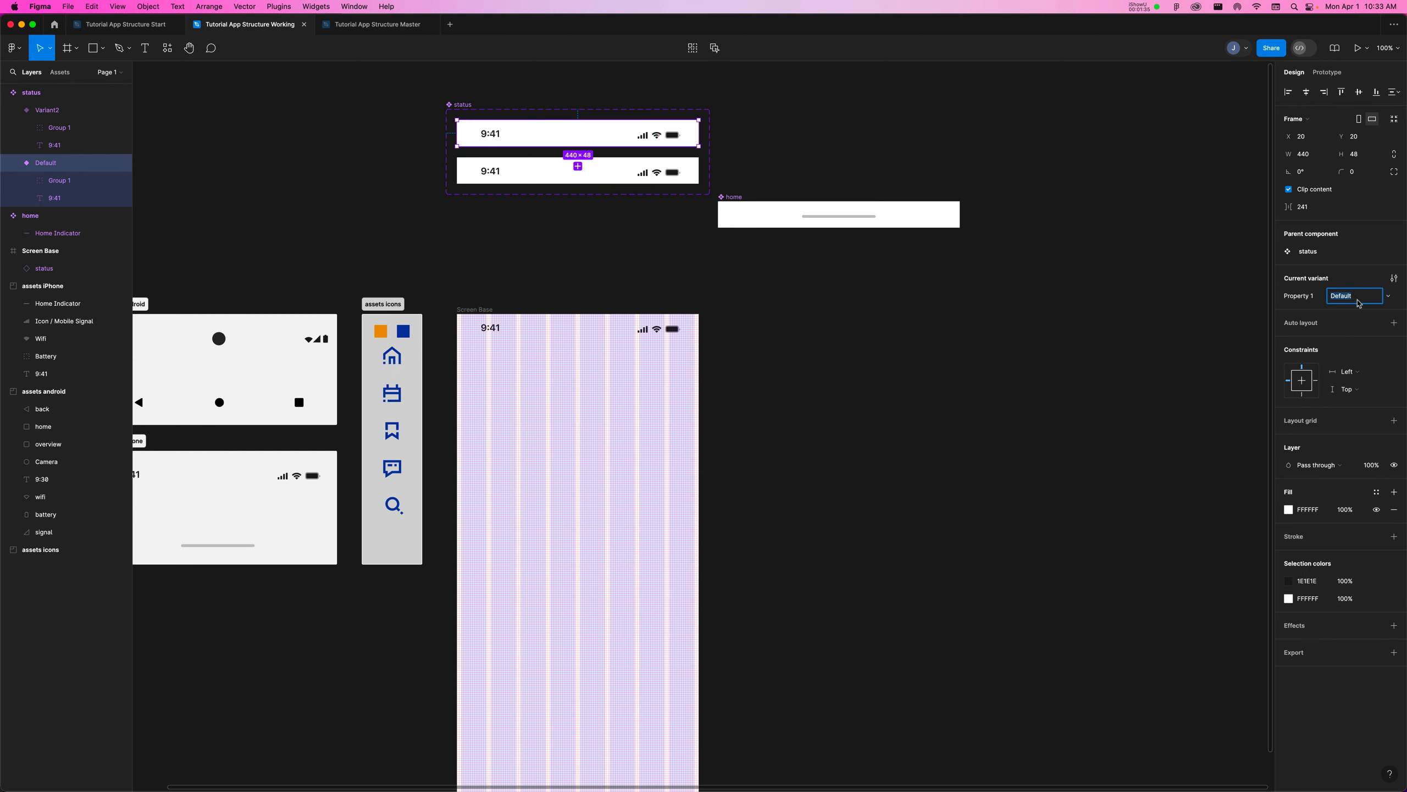
{"action": "mouse_move", "coordinate": [1301, 302]}
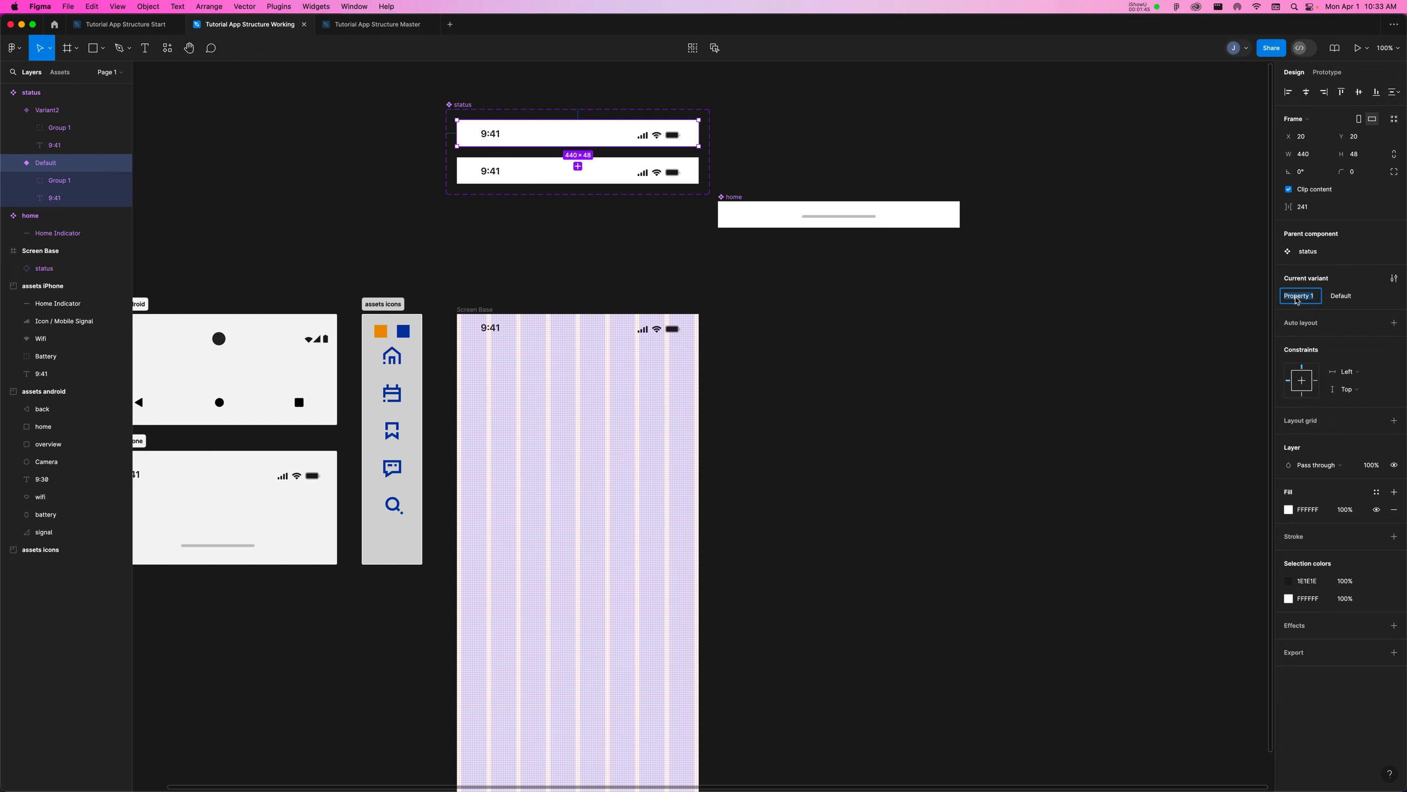
{"action": "type", "text": "Model"}
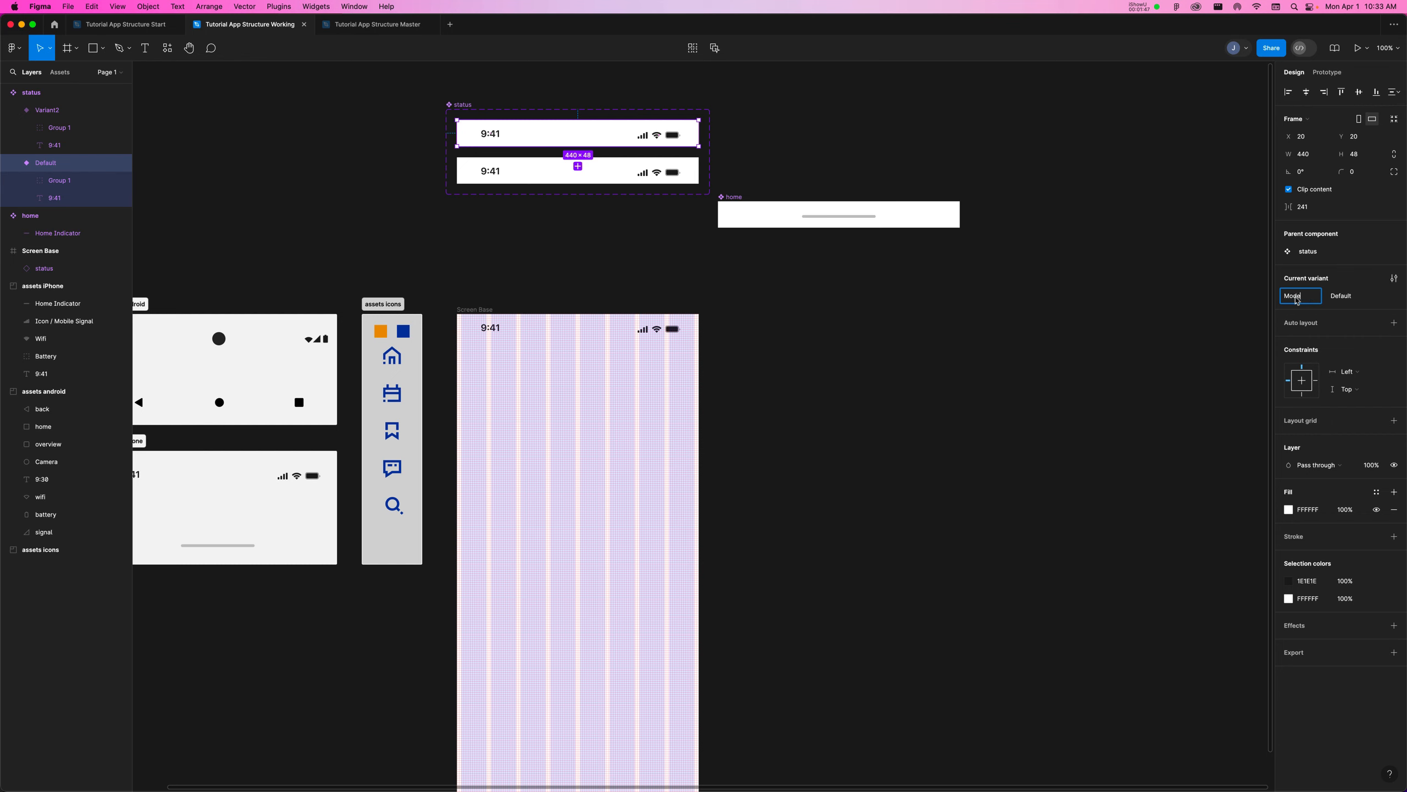
{"action": "left_click", "coordinate": [1340, 296]}
{"action": "type", "text": "Light"}
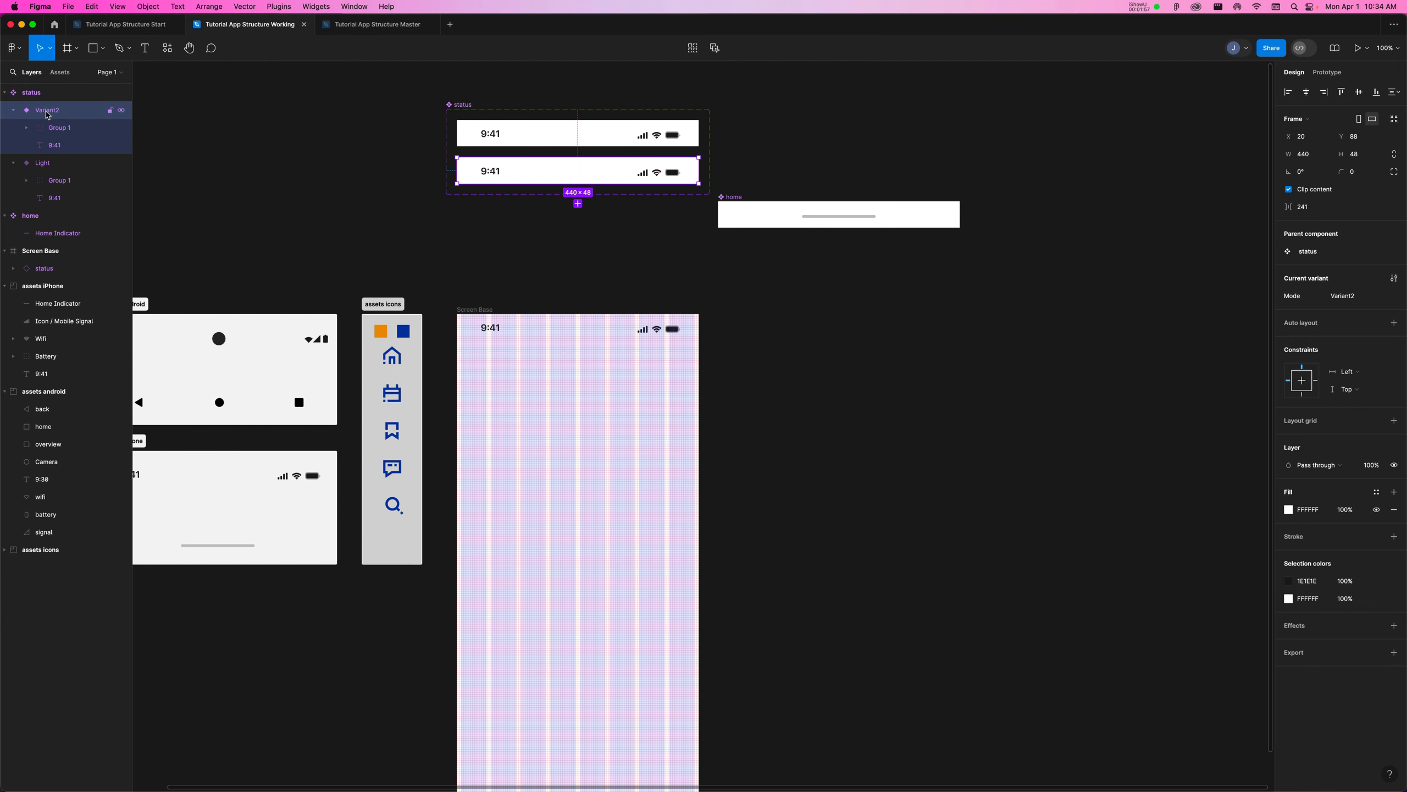
Rename the second variant in the Layers list to Dark.
{"action": "double_click", "coordinate": [46, 110]}
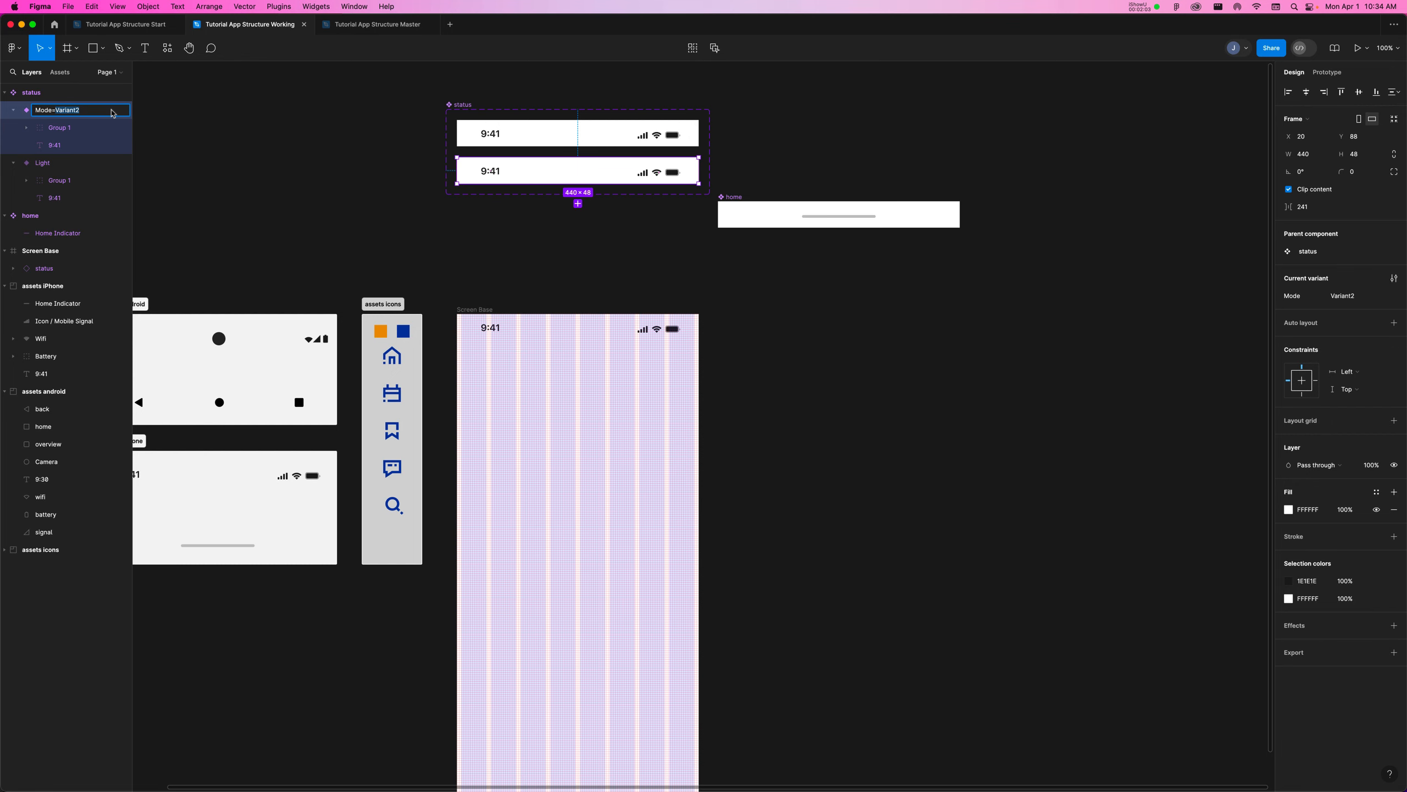
{"action": "type", "text": "Dark"}
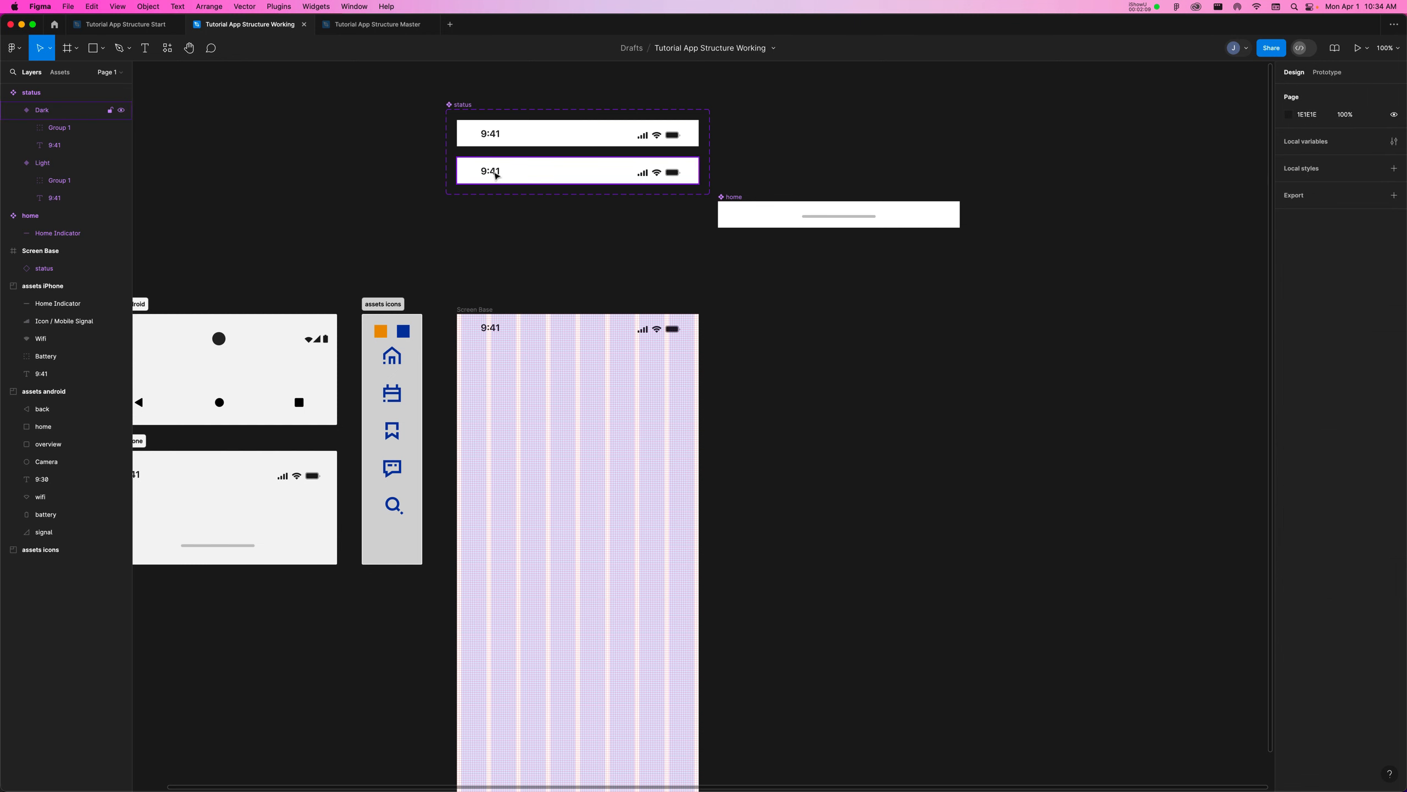
Set the Dark variant's 9:41 time and icon group fill to white FFFFFF with no frame fill.
{"action": "left_click", "coordinate": [492, 172]}
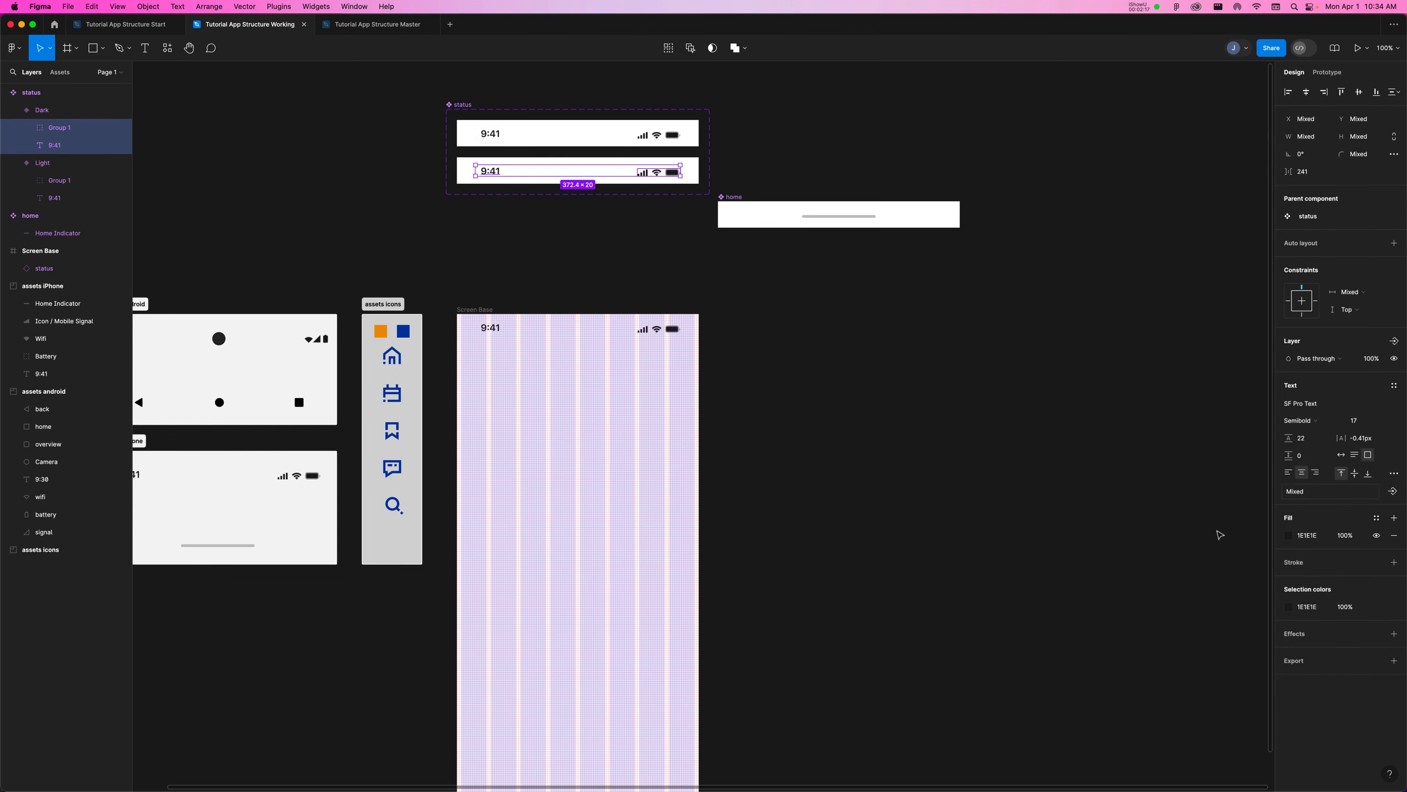
{"action": "left_click", "coordinate": [1290, 535]}
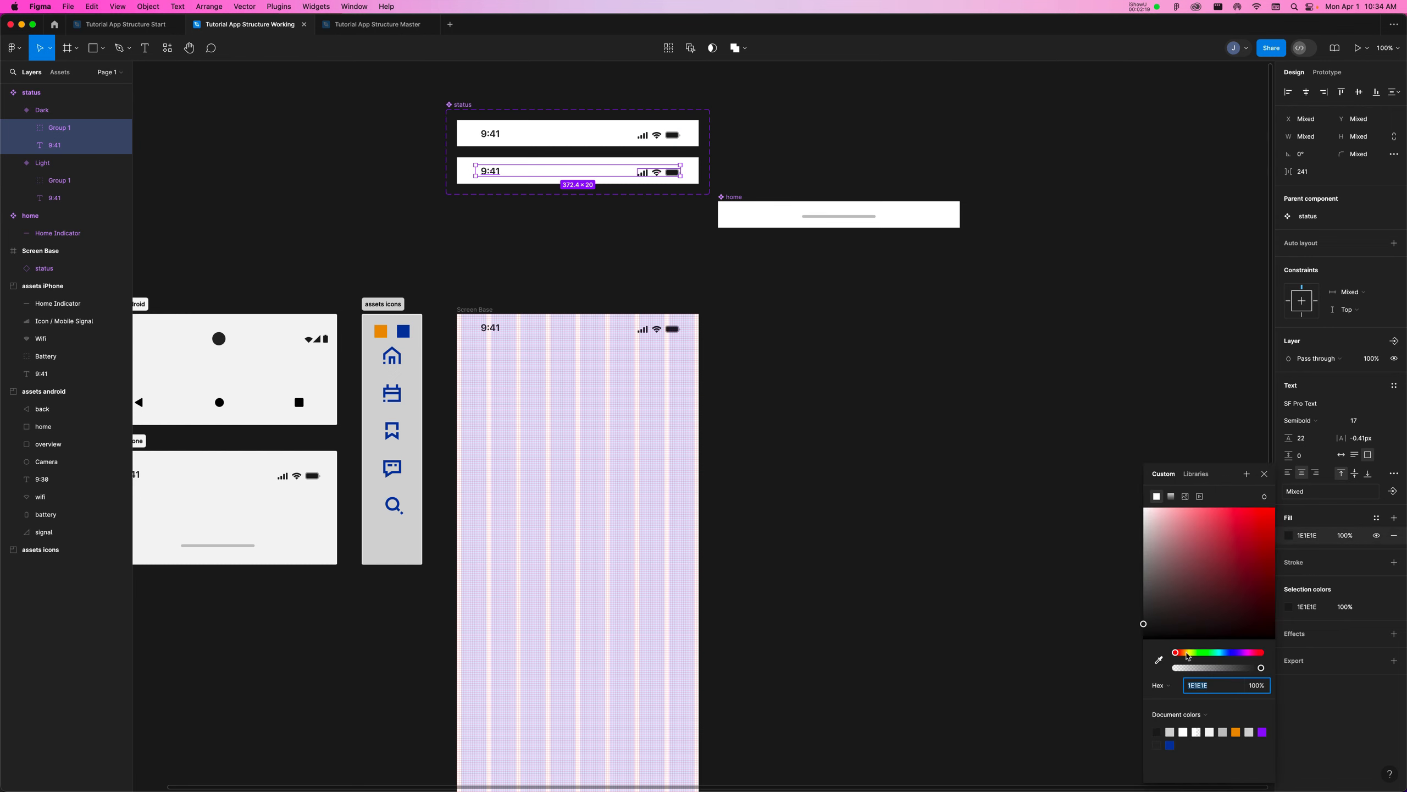
{"action": "left_click", "coordinate": [261, 81]}
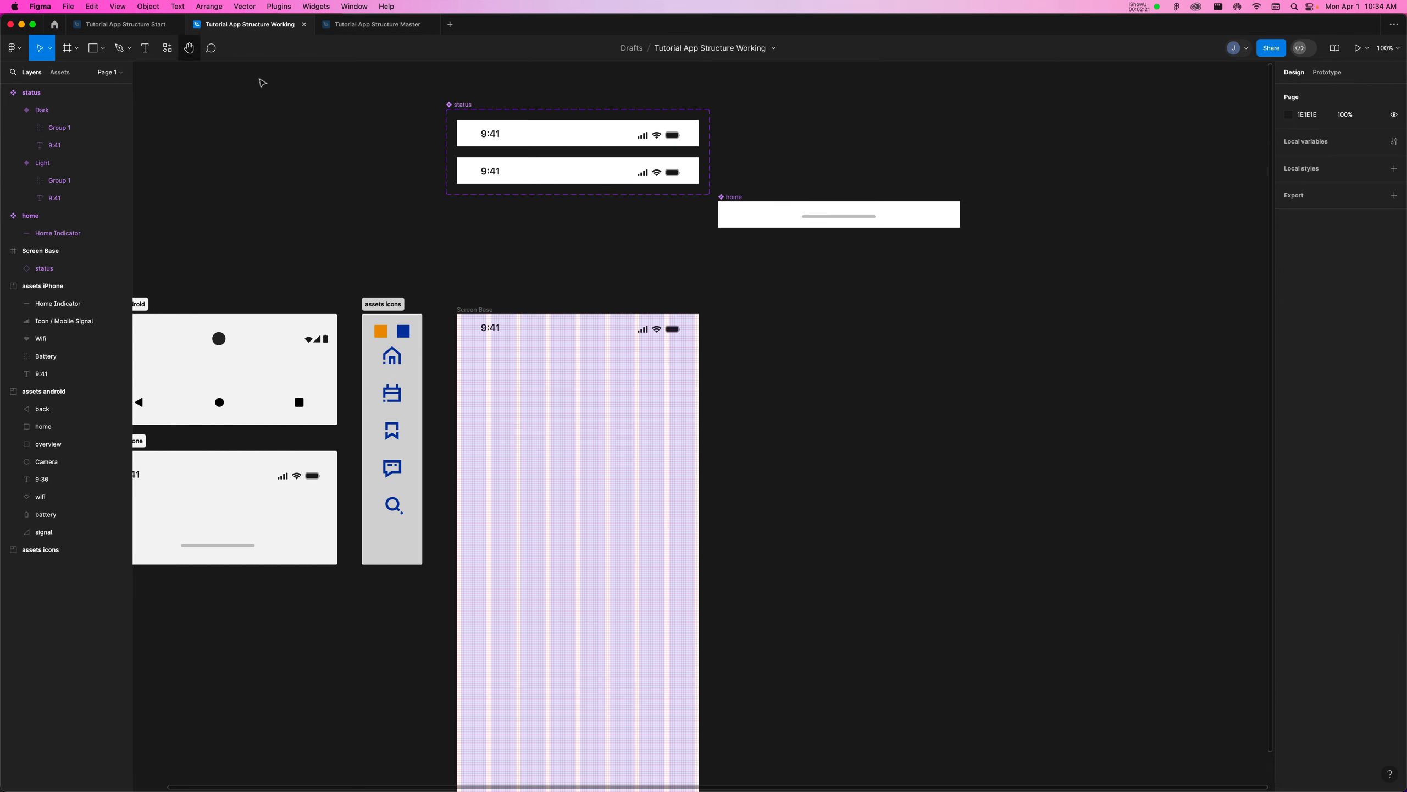
{"action": "left_click", "coordinate": [491, 171]}
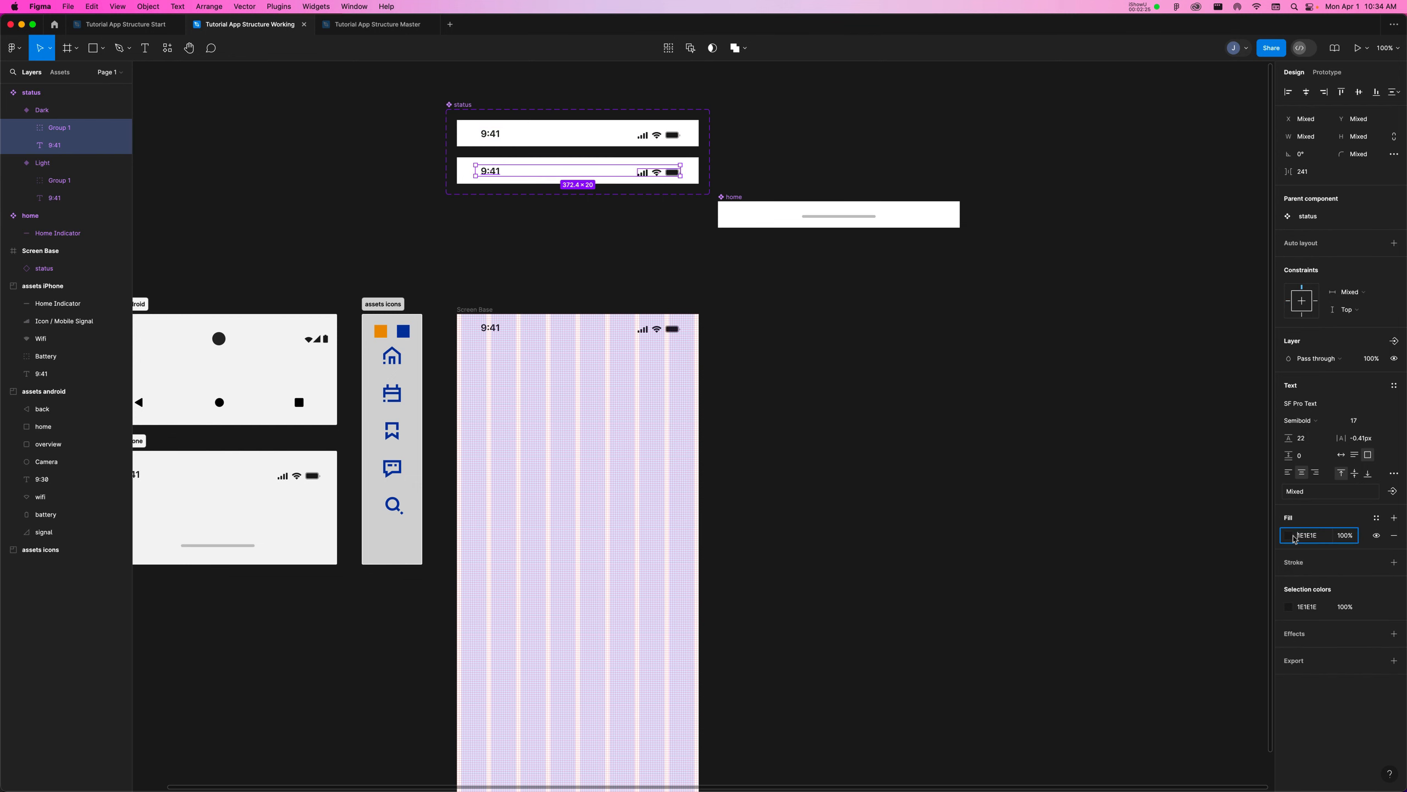
{"action": "left_click", "coordinate": [1290, 535]}
{"action": "type", "text": "FFFFFF"}
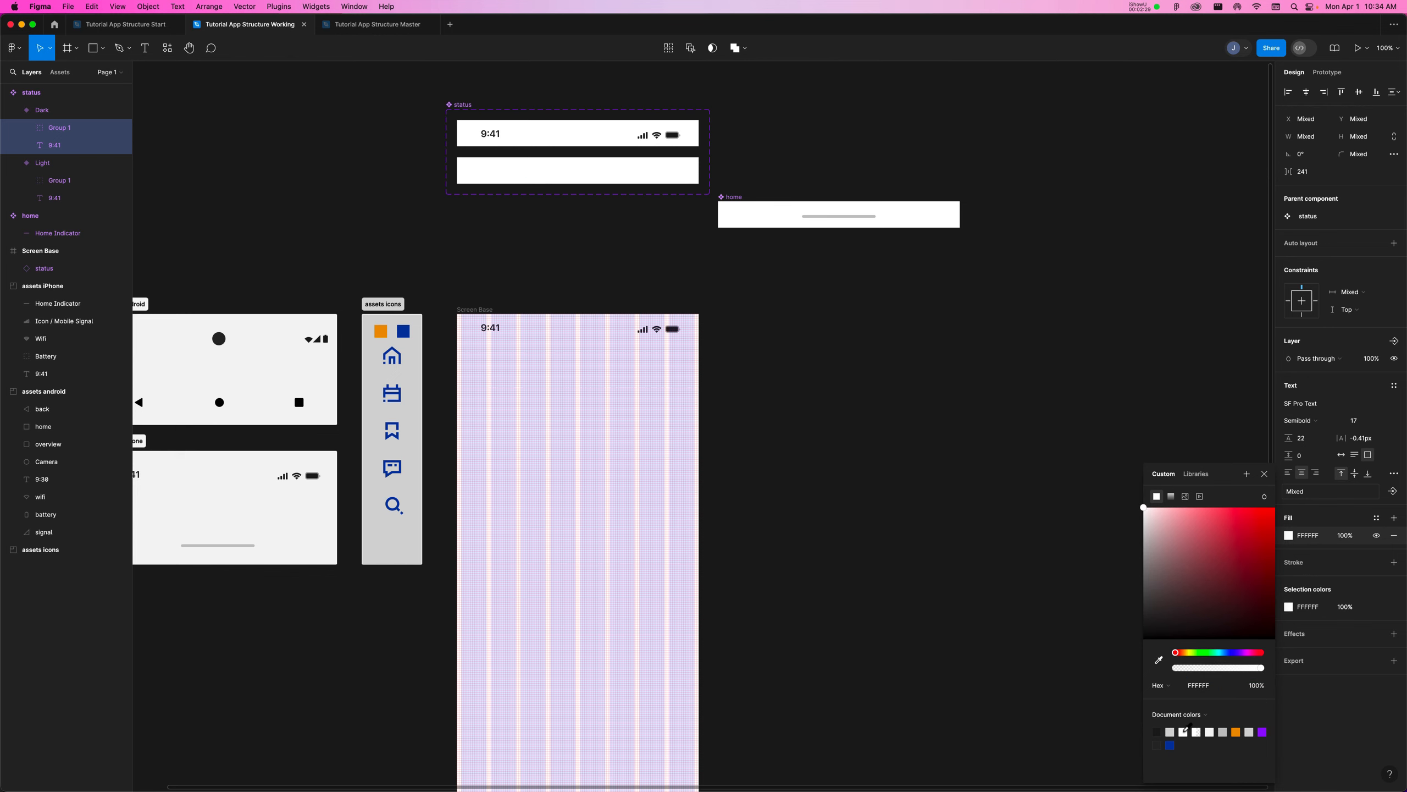
{"action": "left_click", "coordinate": [577, 170]}
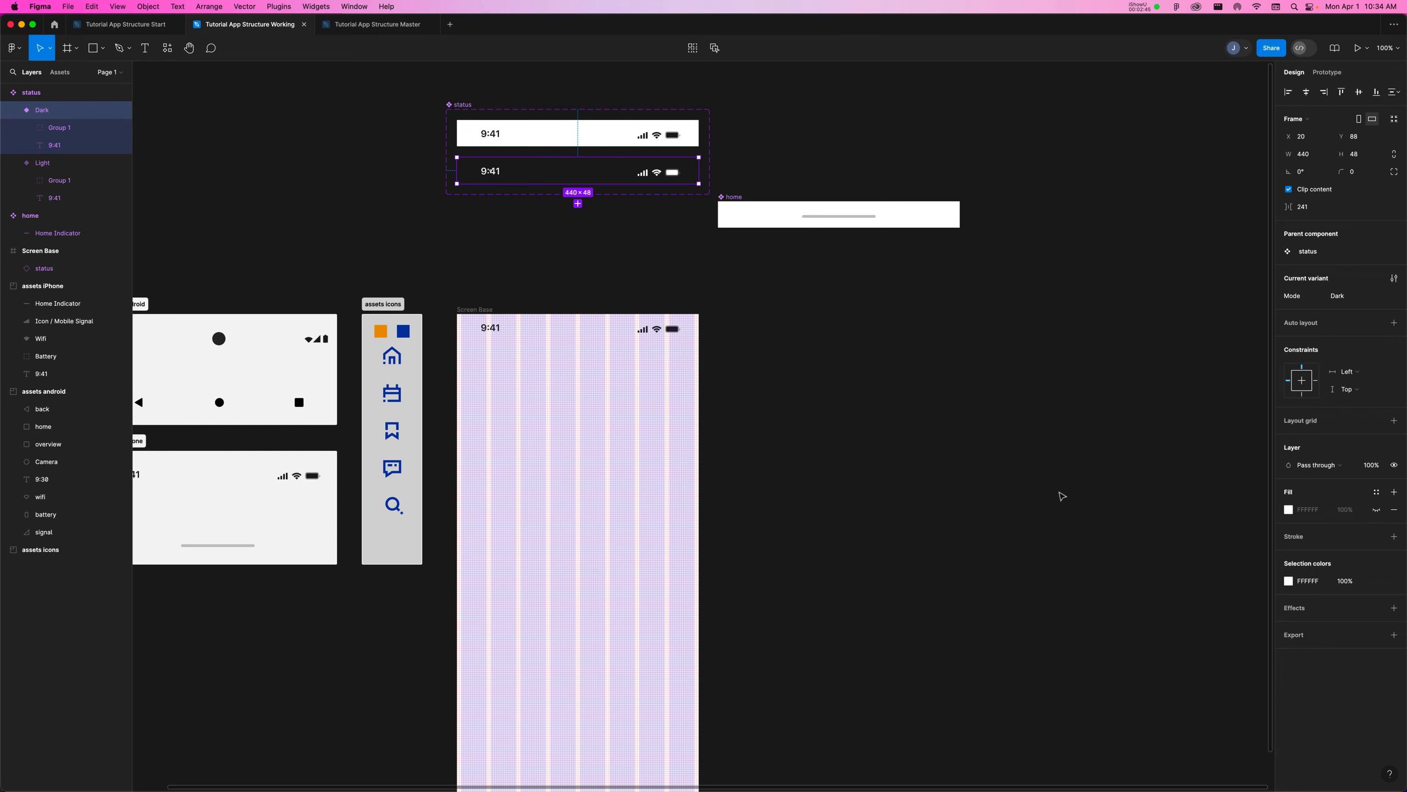
{"action": "mouse_move", "coordinate": [610, 151]}
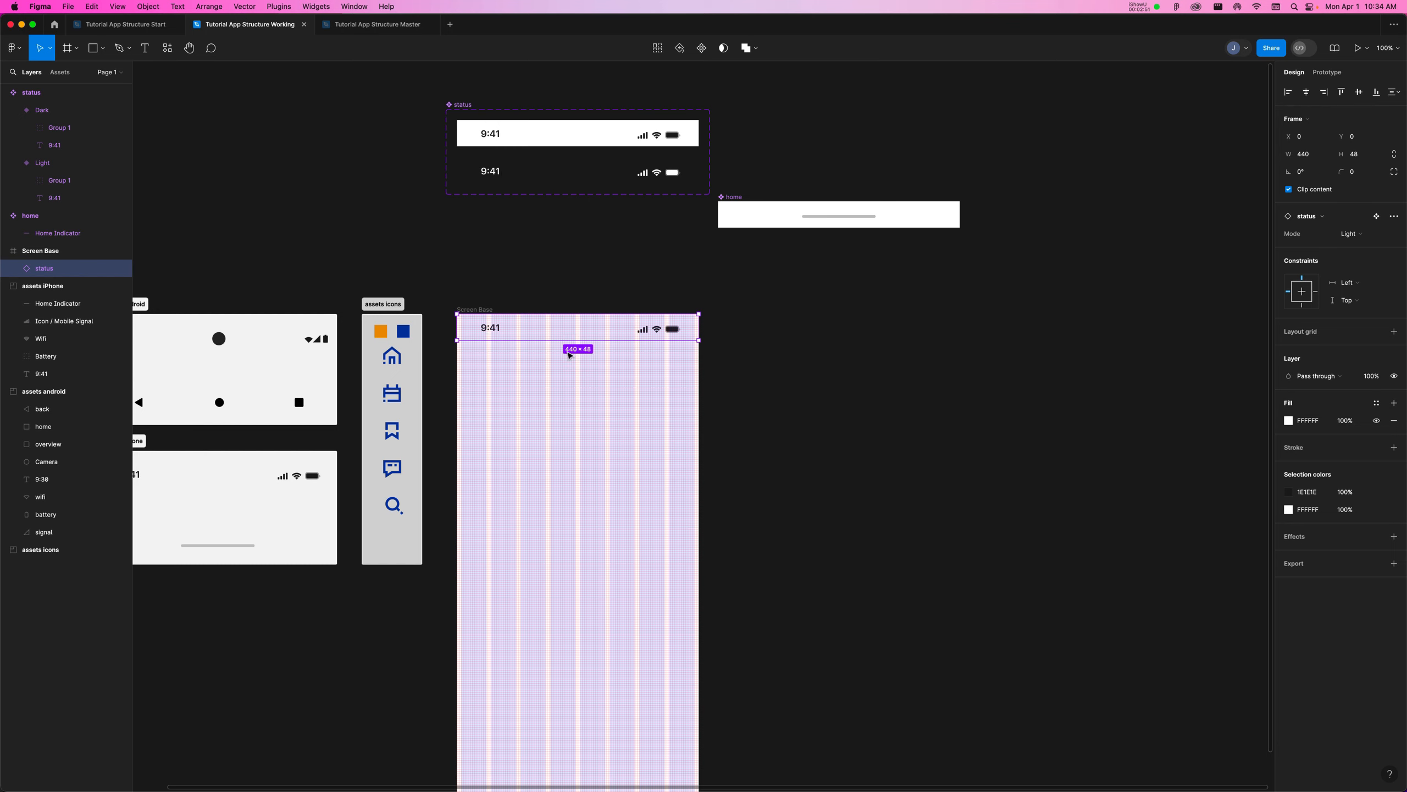
{"action": "mouse_move", "coordinate": [697, 413]}
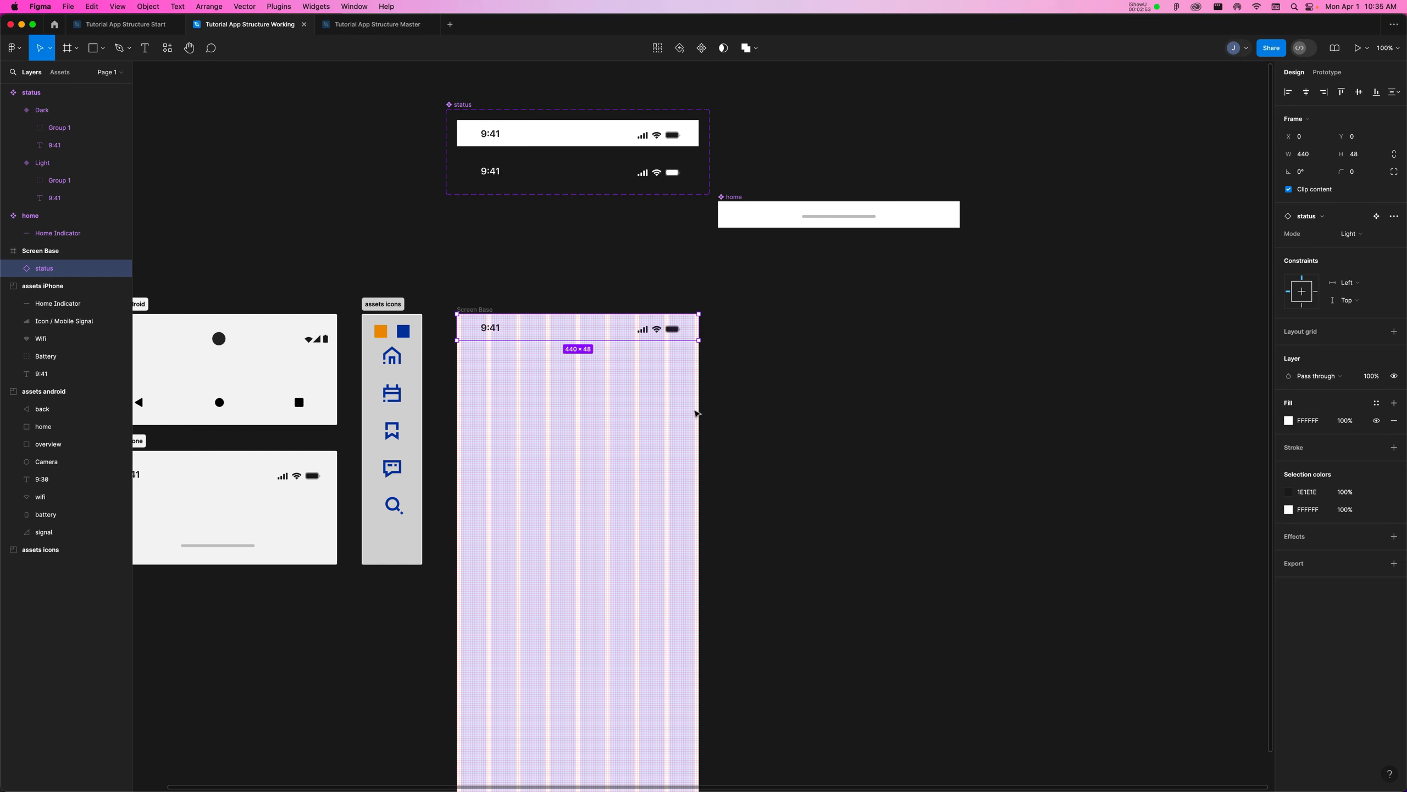
{"action": "mouse_move", "coordinate": [649, 343]}
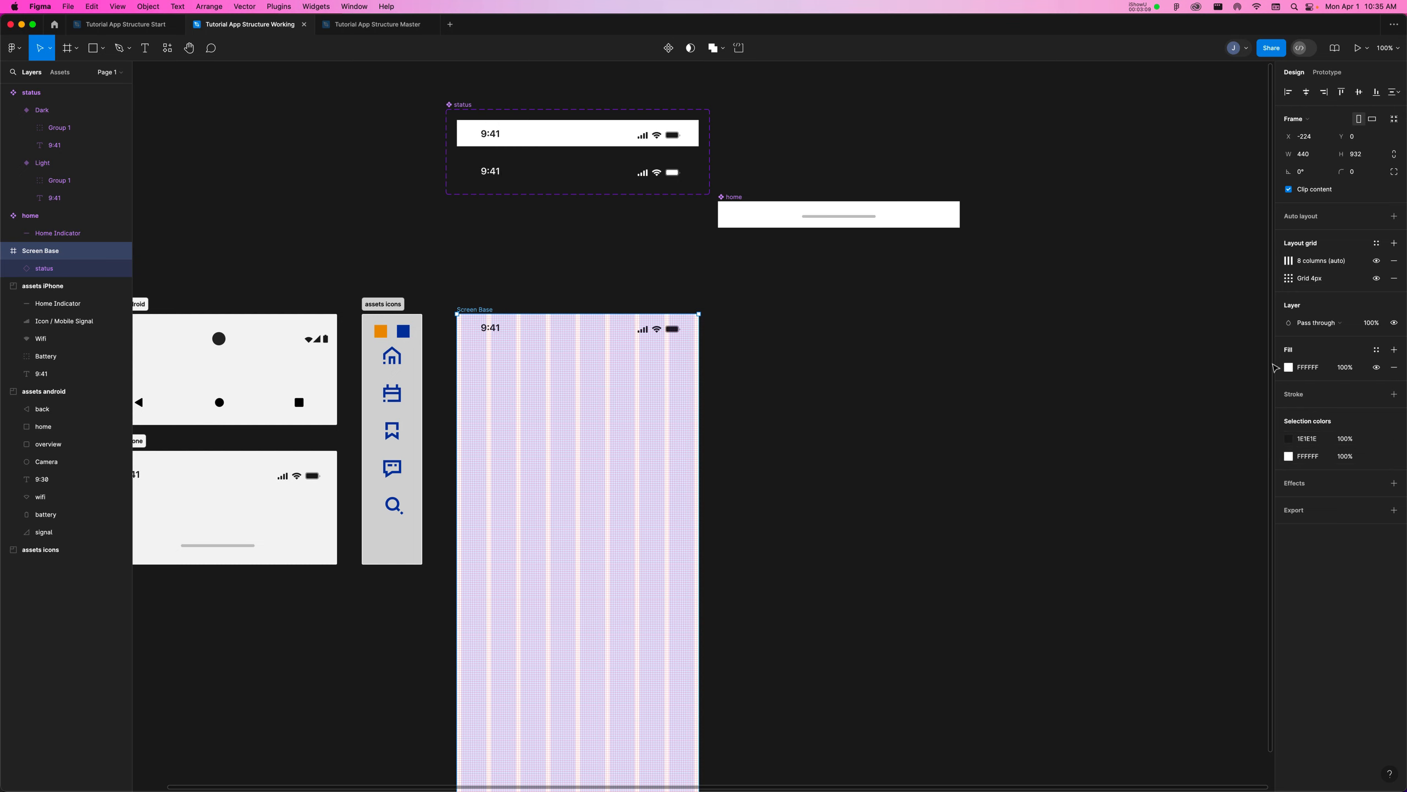
Set the Screen Base frame's background fill to red.
{"action": "left_click", "coordinate": [1288, 367]}
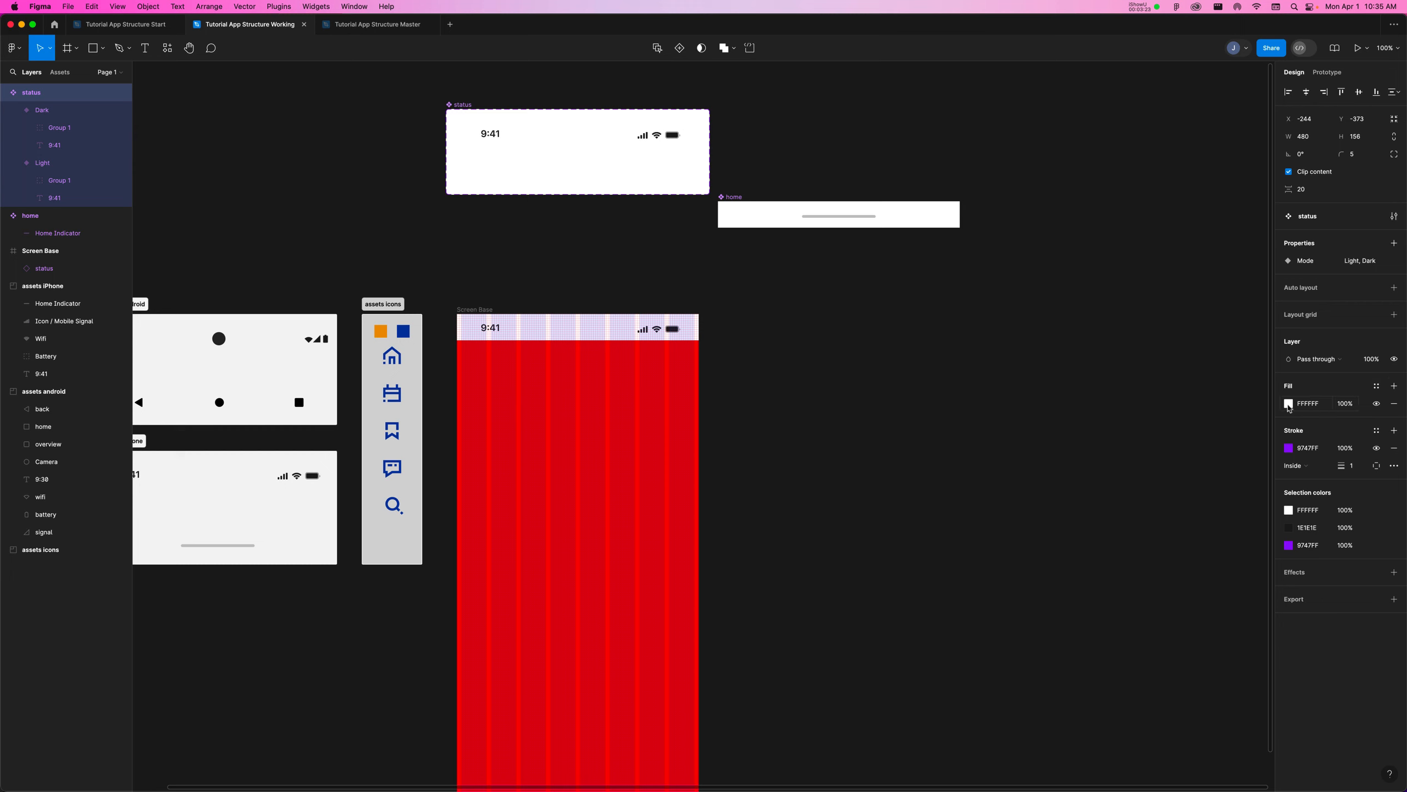
Select the Screen Base status instance and choose Dark from its Mode property.
{"action": "left_click", "coordinate": [1289, 403]}
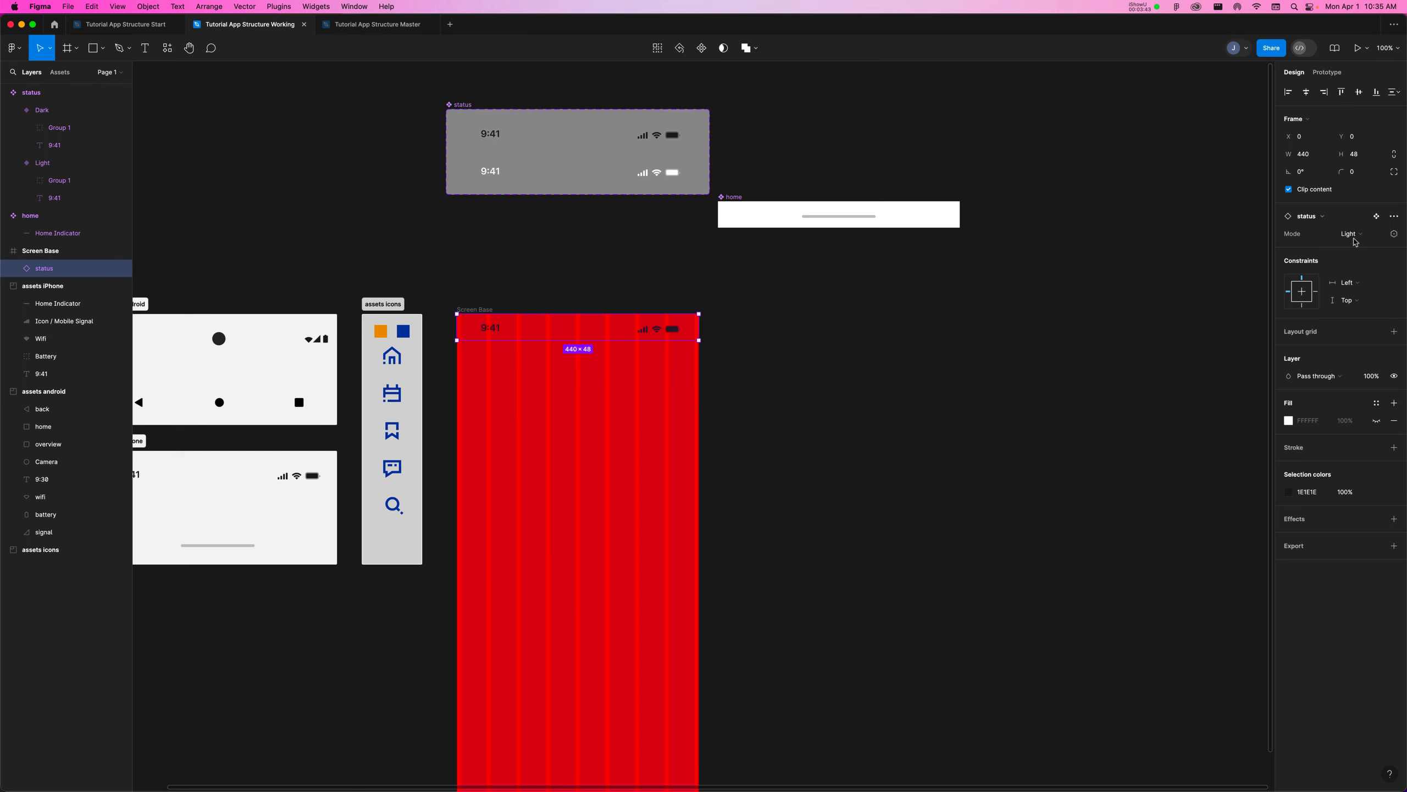
{"action": "left_click", "coordinate": [1351, 234]}
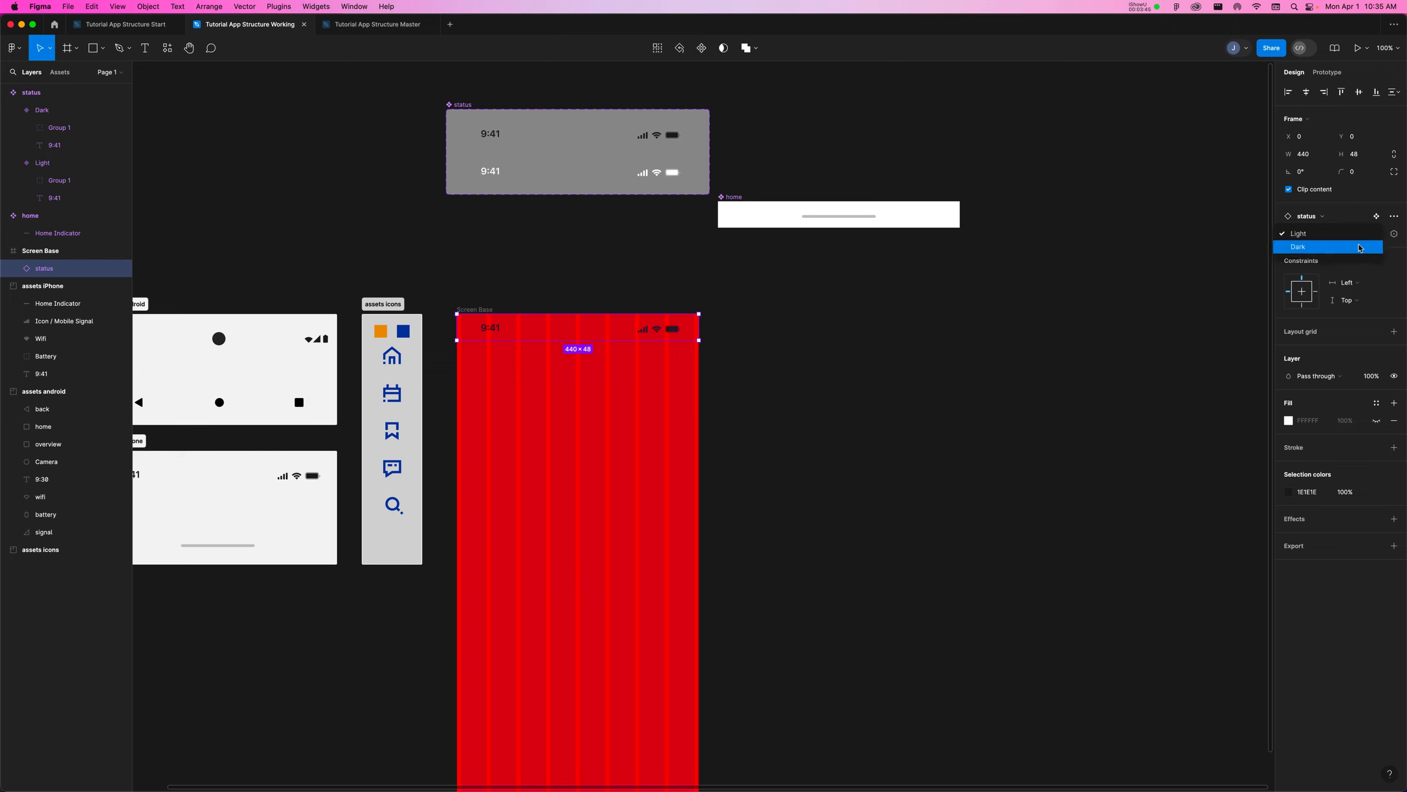